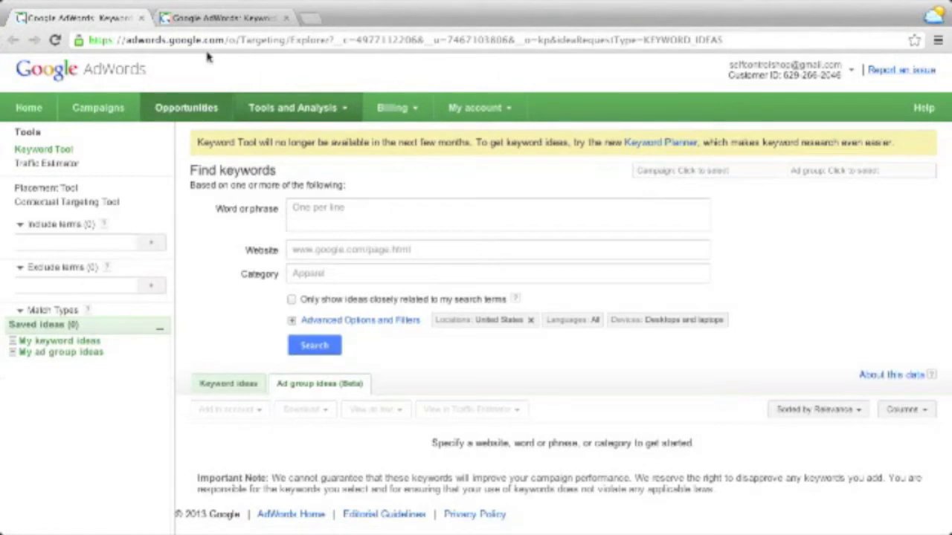
# - Search the old Keyword Tool for 'solar lights', broad match, targeting United States and English
pyautogui.click(294, 108)
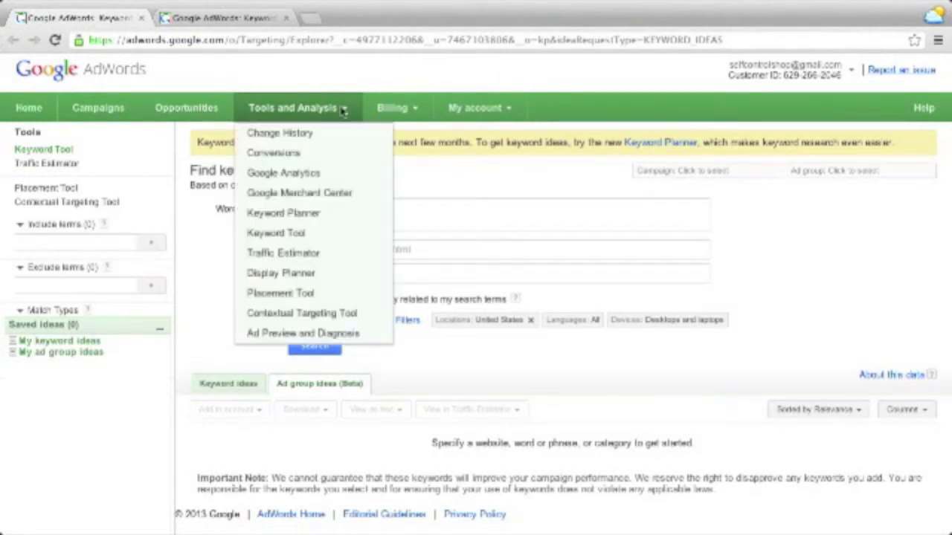
pyautogui.moveTo(348, 151)
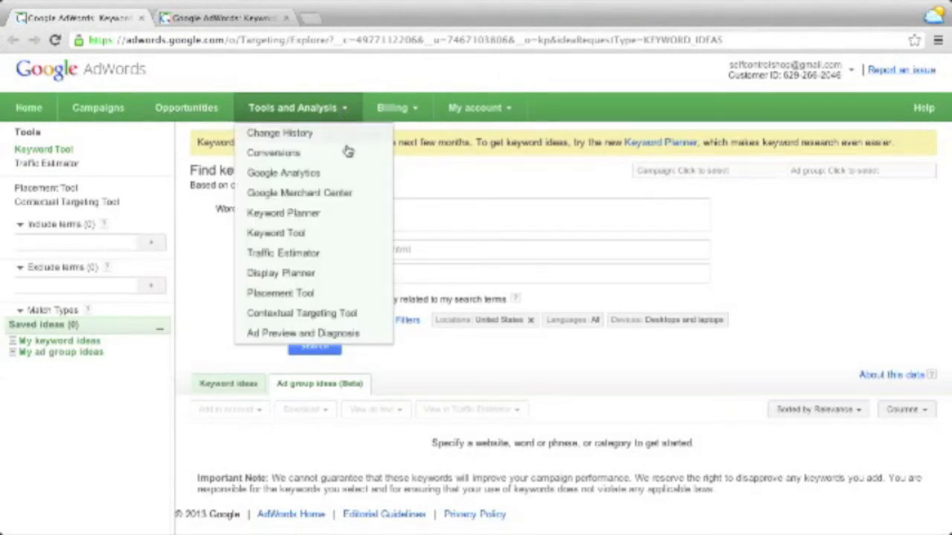
pyautogui.moveTo(324, 235)
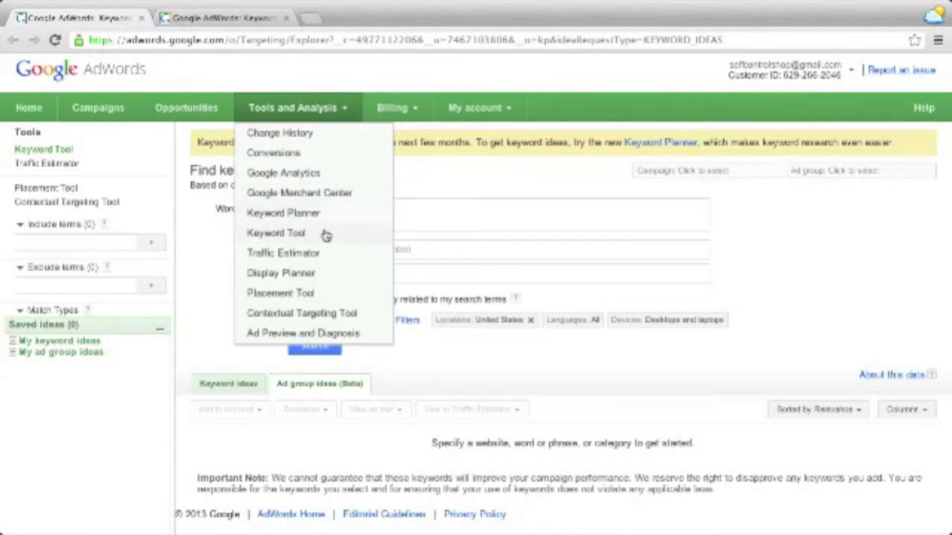
pyautogui.moveTo(325, 235)
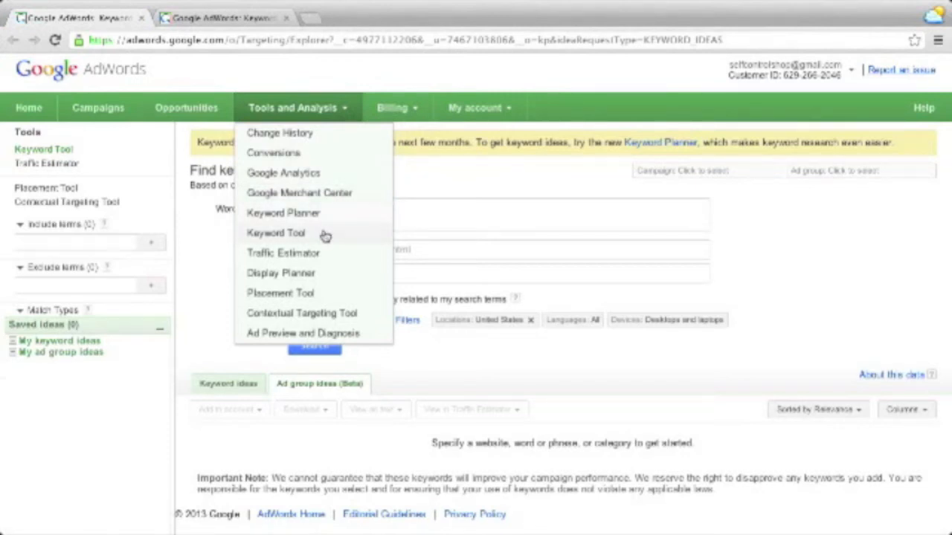
pyautogui.moveTo(284, 213)
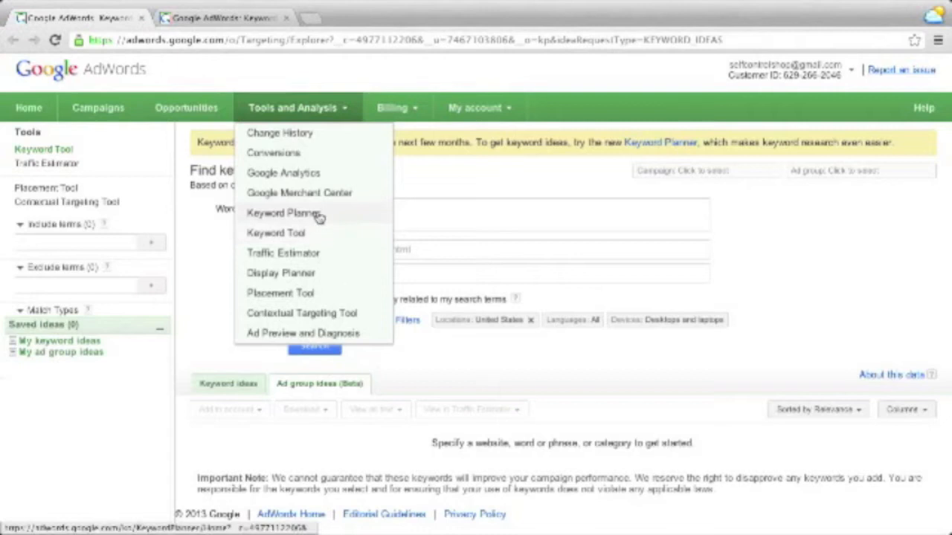
pyautogui.moveTo(320, 238)
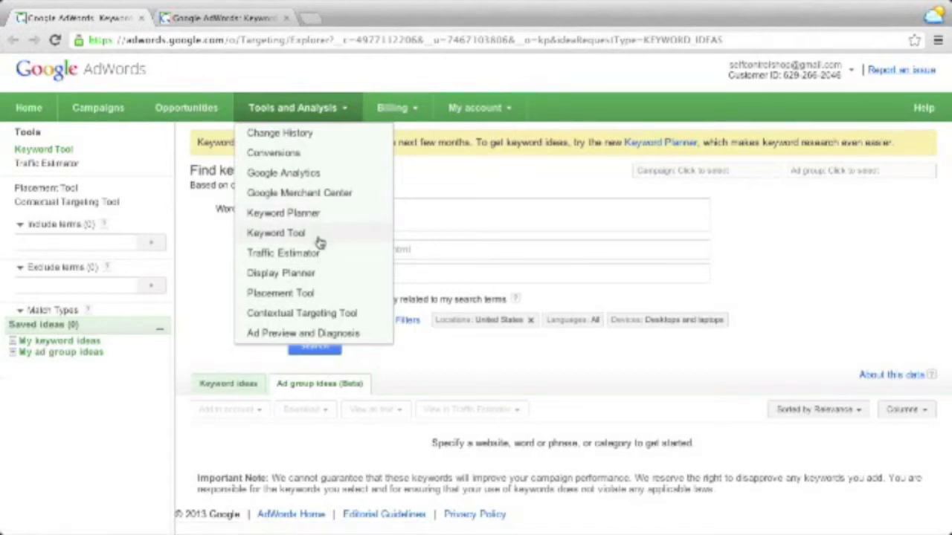
pyautogui.moveTo(476, 190)
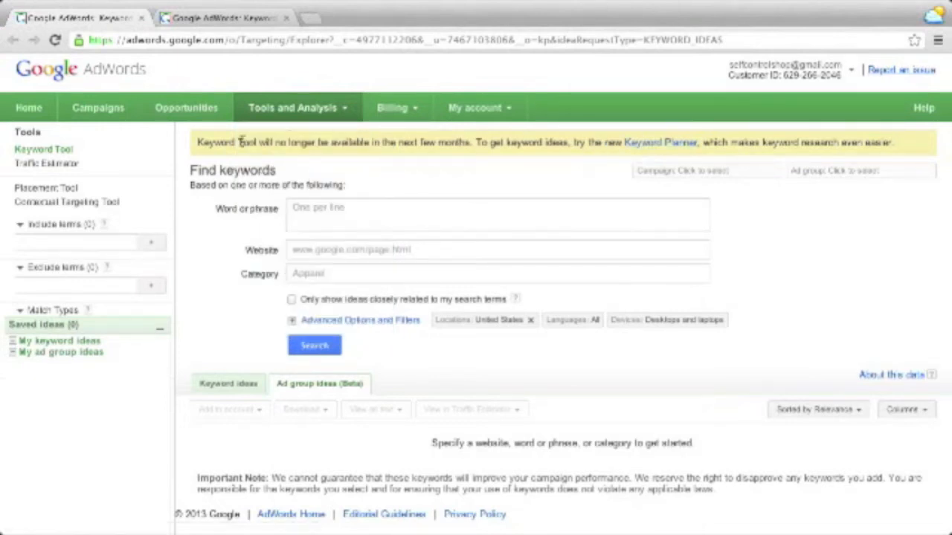
pyautogui.moveTo(553, 168)
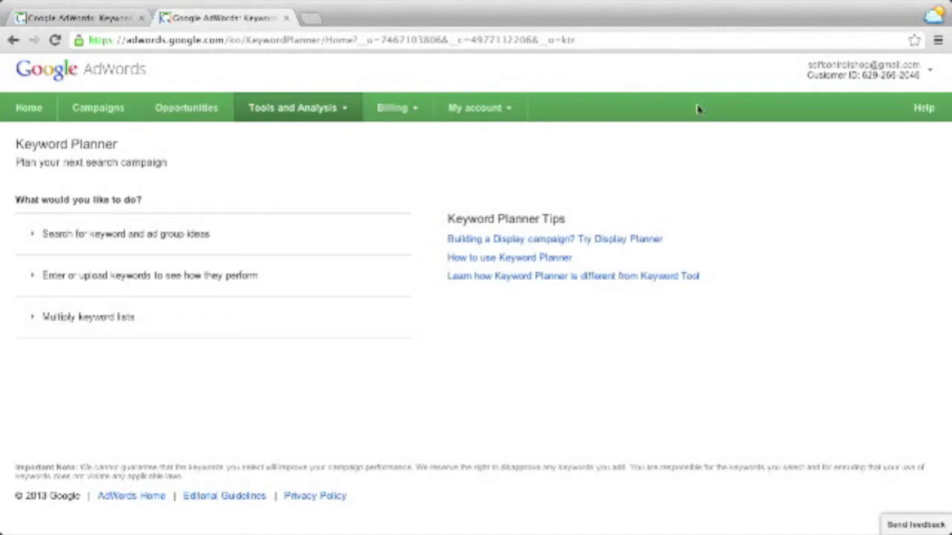
pyautogui.moveTo(715, 72)
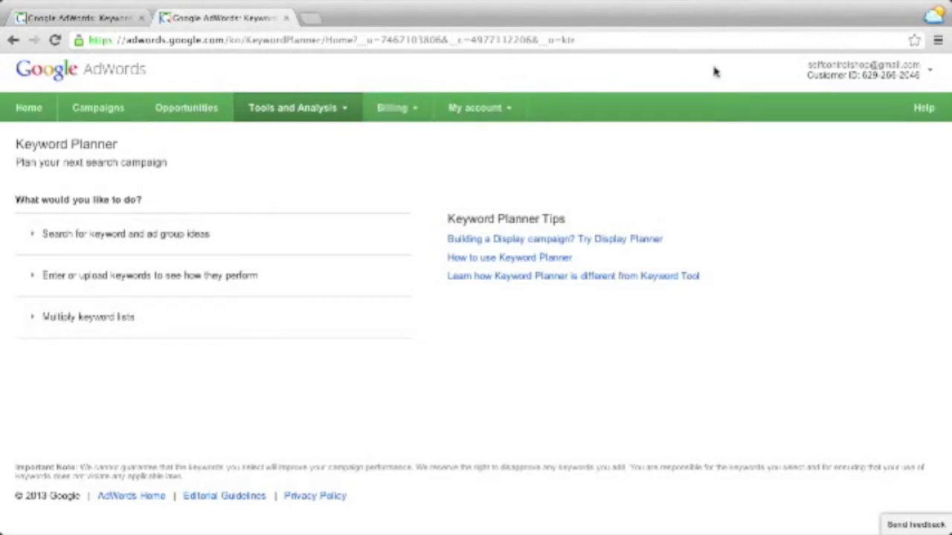
pyautogui.moveTo(693, 81)
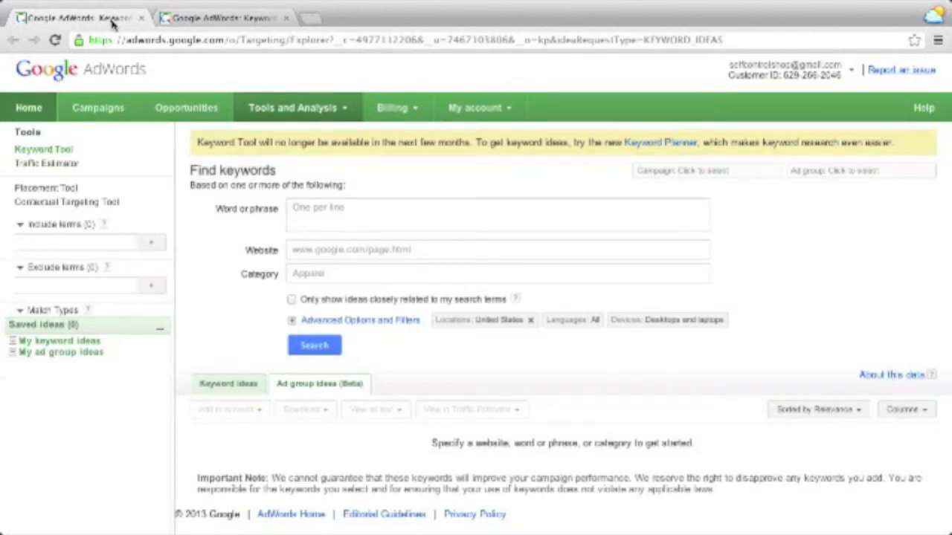
pyautogui.click(220, 17)
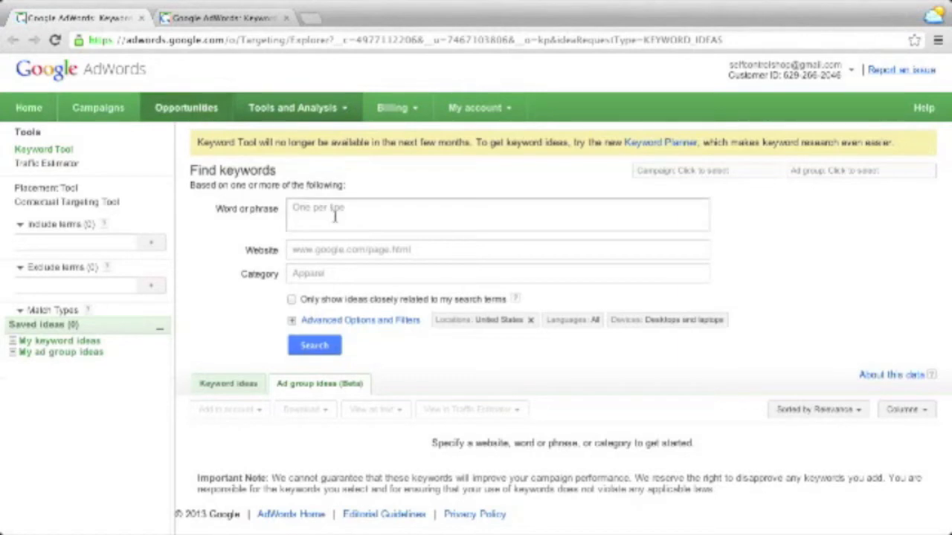
pyautogui.click(497, 215)
pyautogui.write('solar lights')
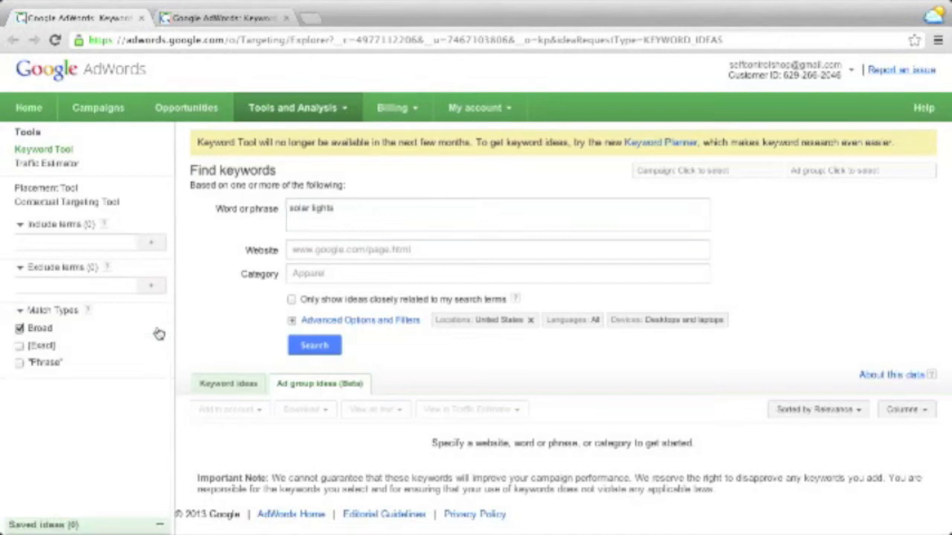
pyautogui.click(360, 319)
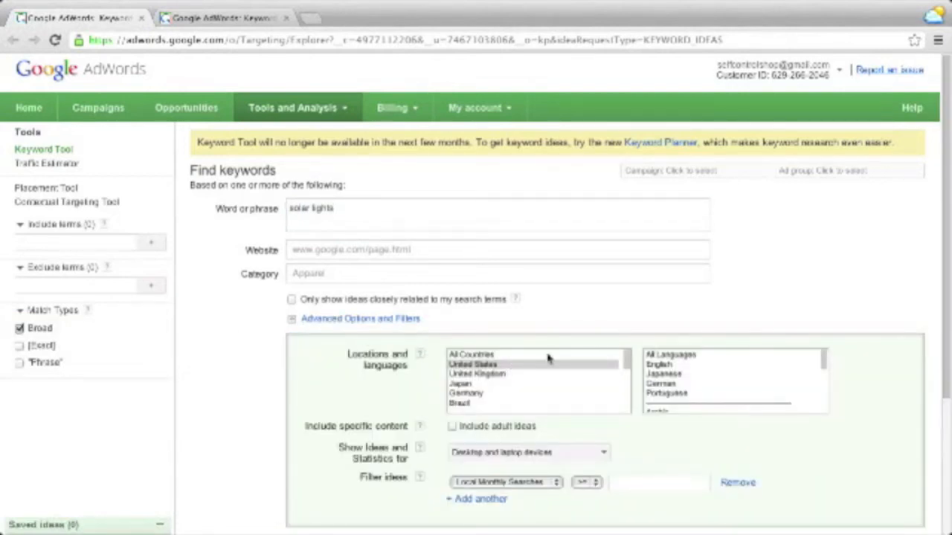
pyautogui.click(474, 365)
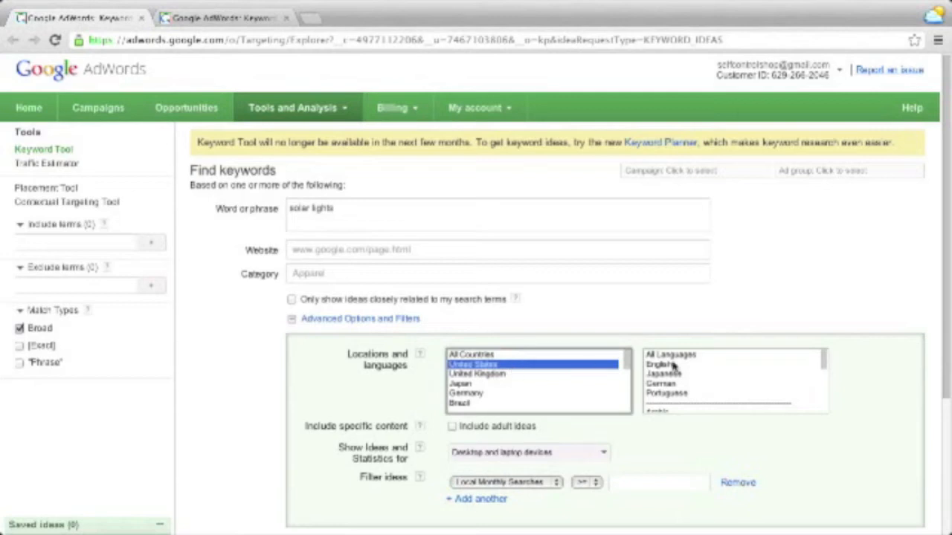
pyautogui.click(659, 364)
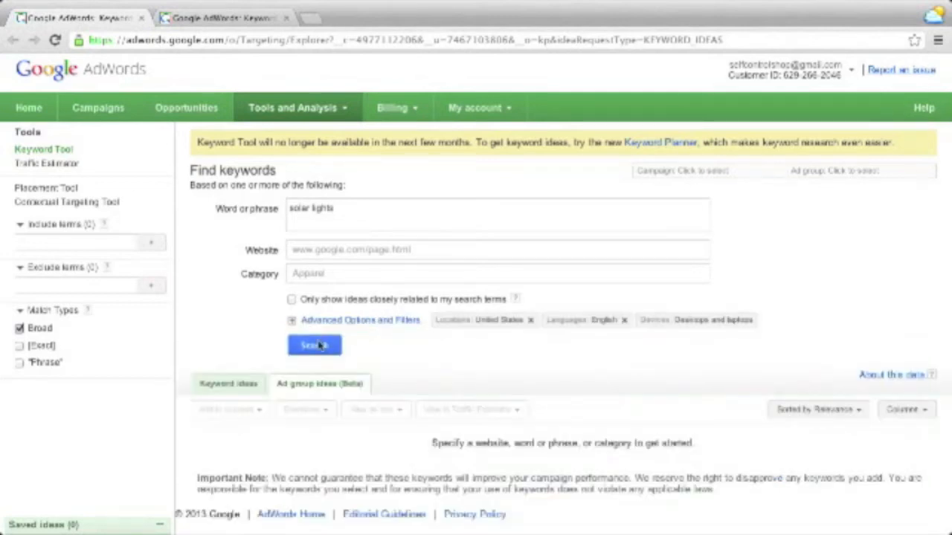
pyautogui.click(314, 345)
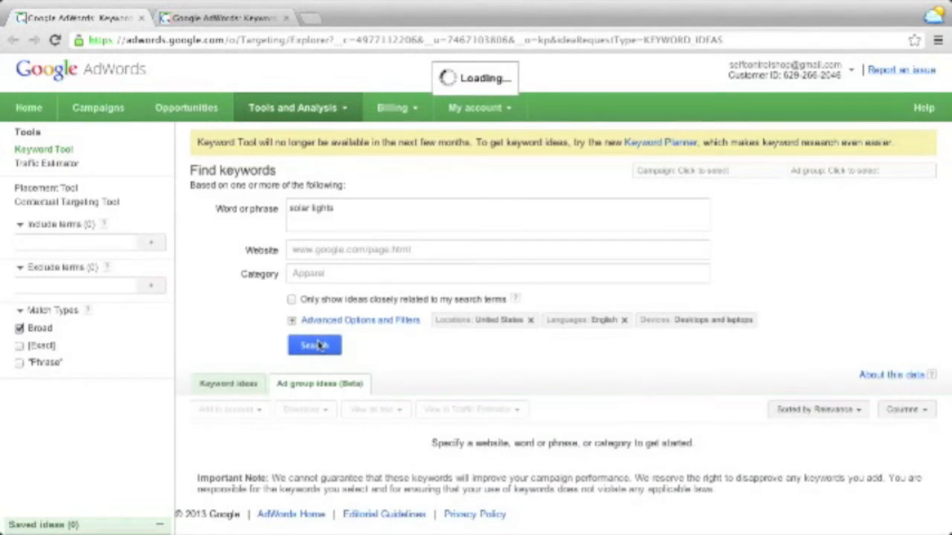
pyautogui.click(314, 345)
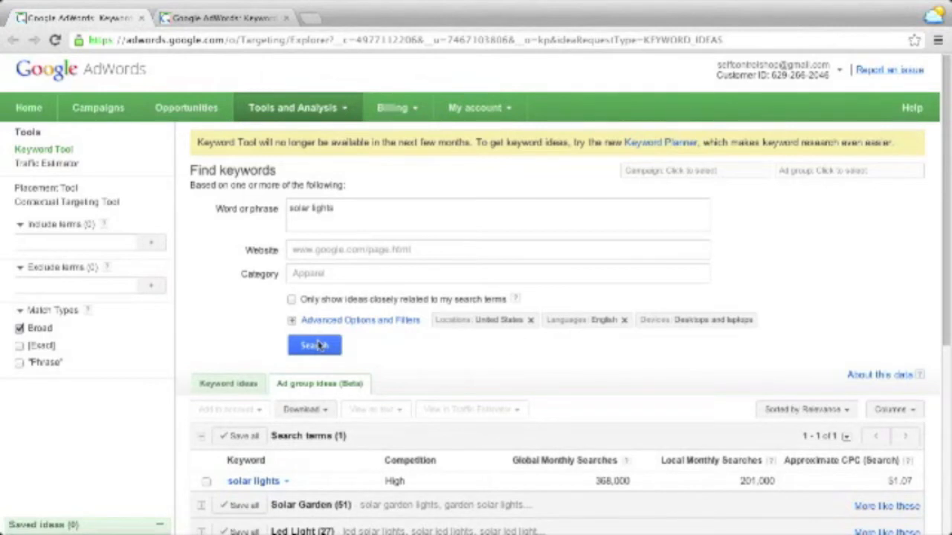
# - Scroll through the 800 'solar lights' keyword ideas in the Keyword Tool results
pyautogui.scroll(-3)
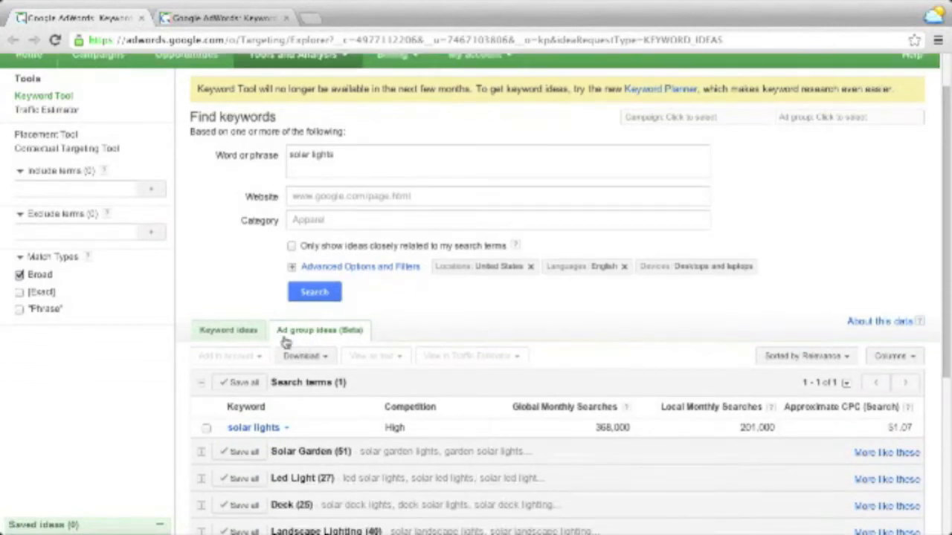
pyautogui.moveTo(296, 338)
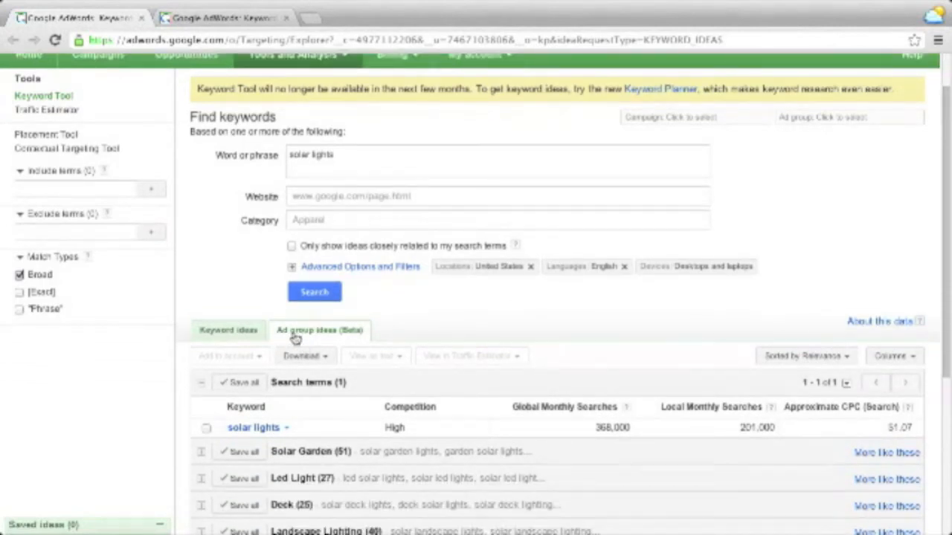
pyautogui.scroll(-3)
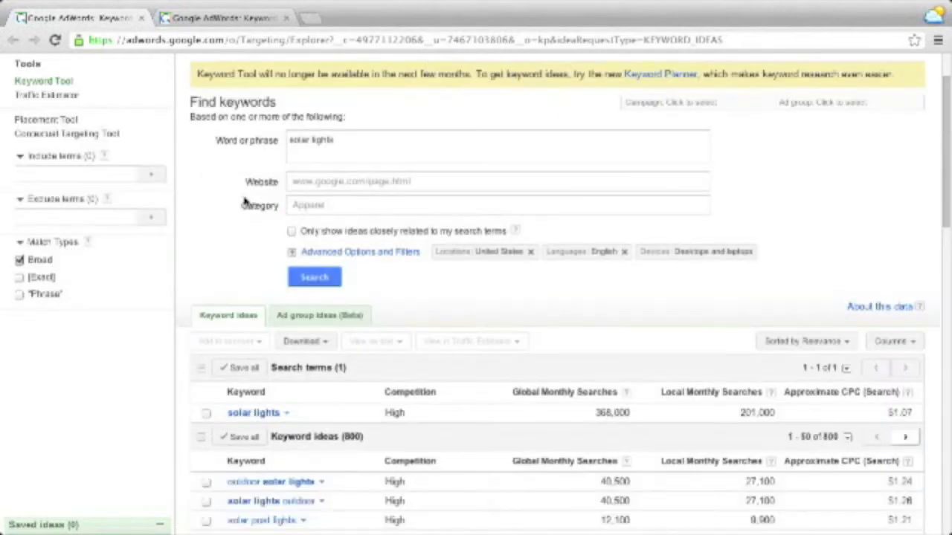
pyautogui.scroll(-3)
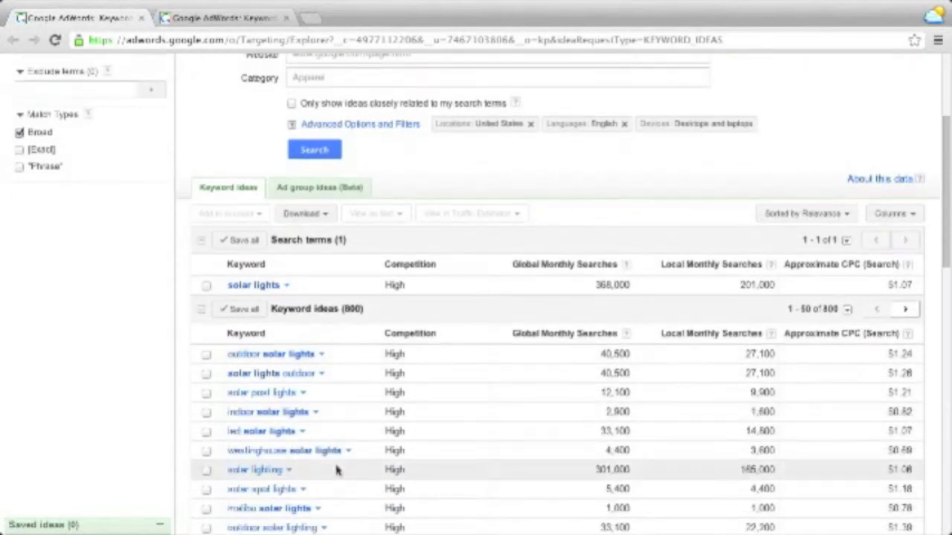
pyautogui.scroll(-3)
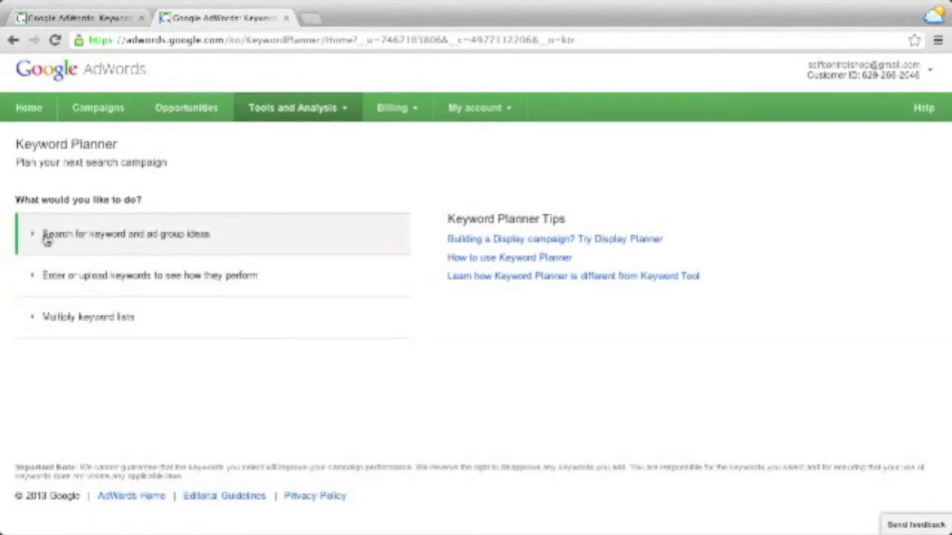
pyautogui.moveTo(152, 239)
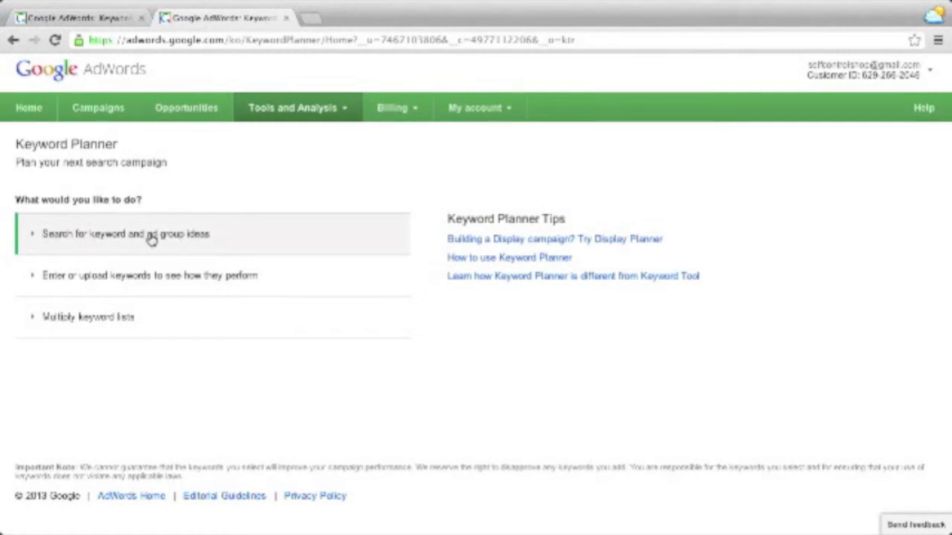
# - Enter 'solar lights' under 'Your product or service' and request Keyword Planner ideas
pyautogui.click(126, 233)
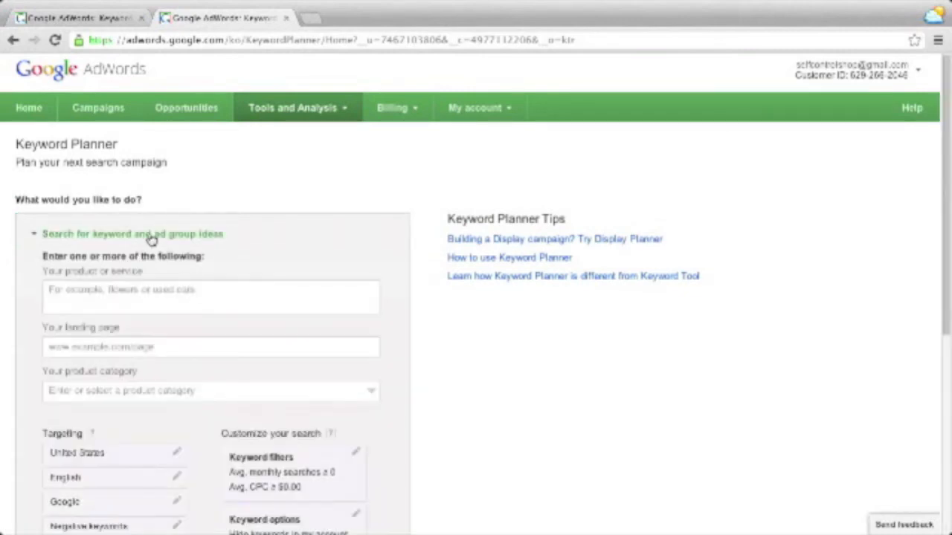
pyautogui.scroll(-3)
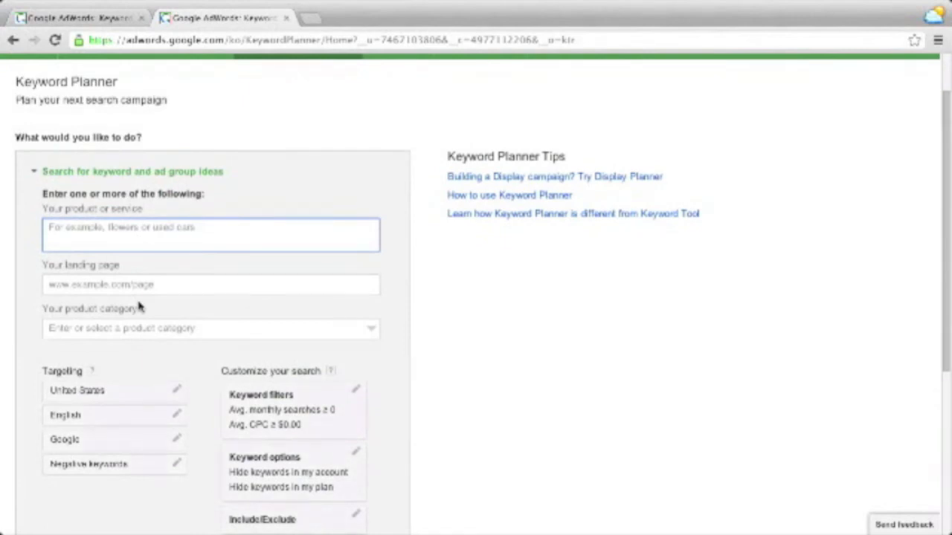
pyautogui.write('solar lights')
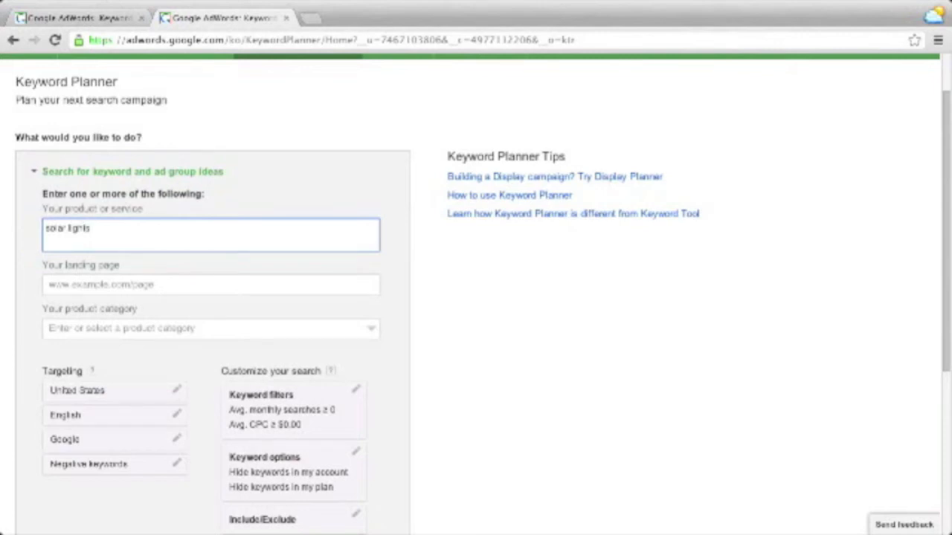
pyautogui.scroll(-3)
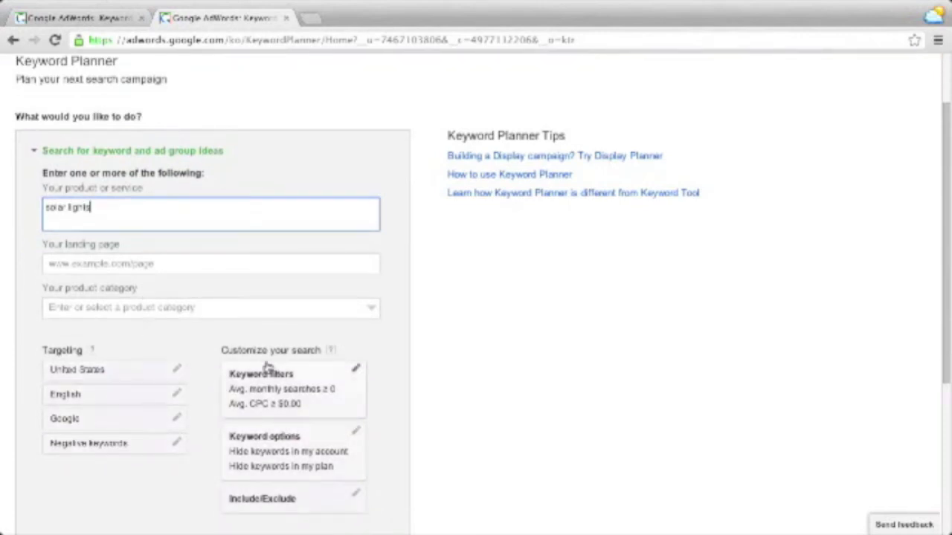
pyautogui.moveTo(191, 381)
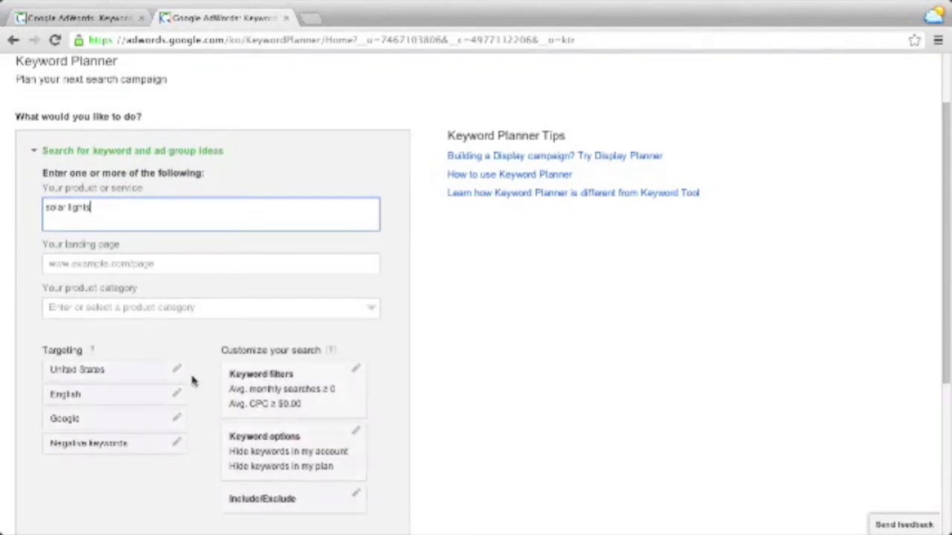
pyautogui.scroll(-3)
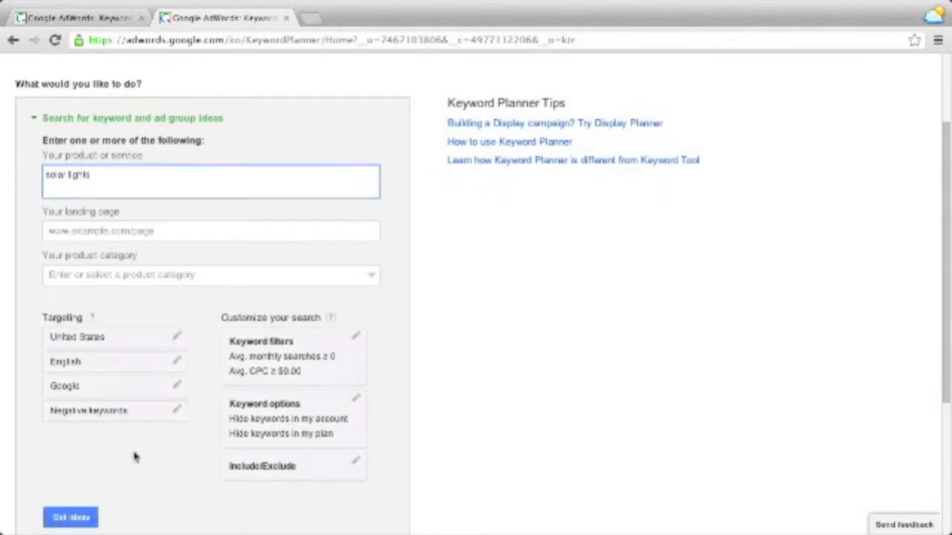
pyautogui.moveTo(100, 512)
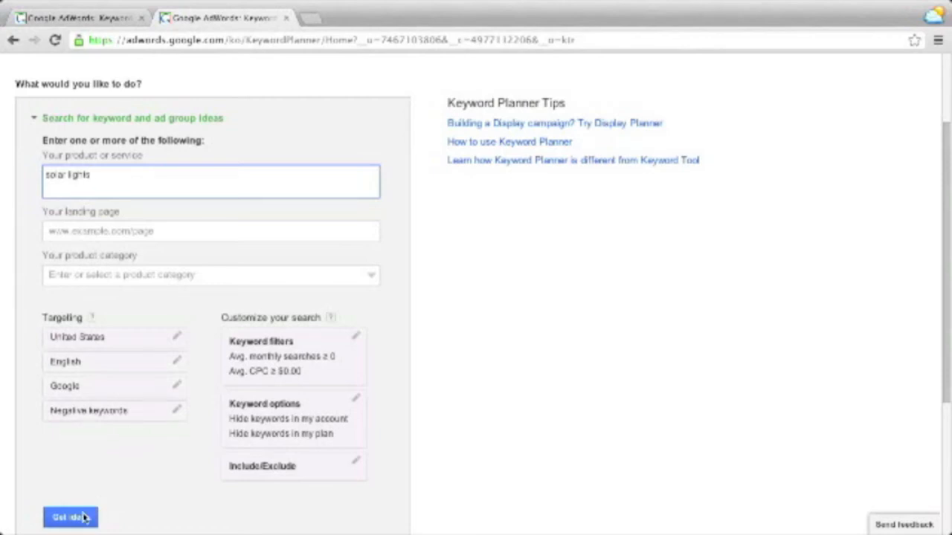
pyautogui.click(70, 517)
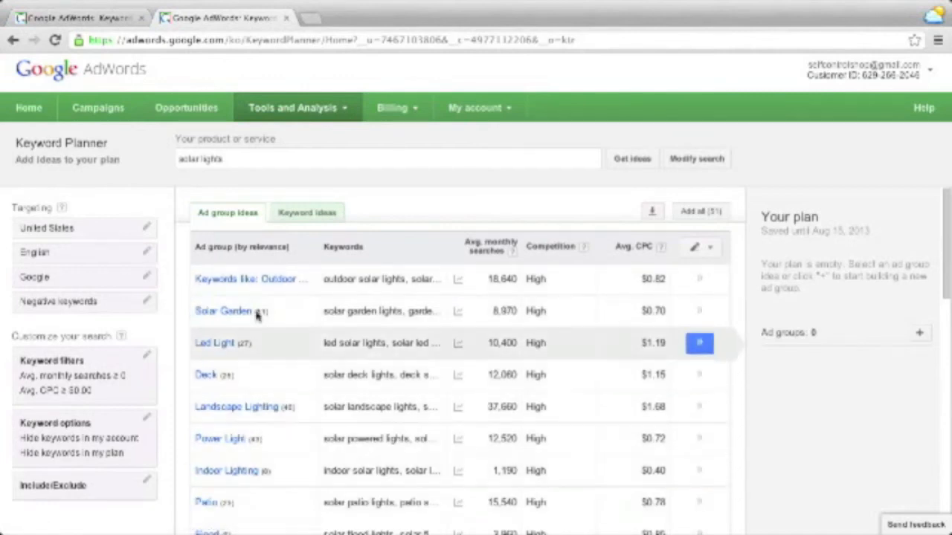
# - View individual Keyword Planner keyword ideas and compare them with the old Keyword Tool results
pyautogui.click(307, 213)
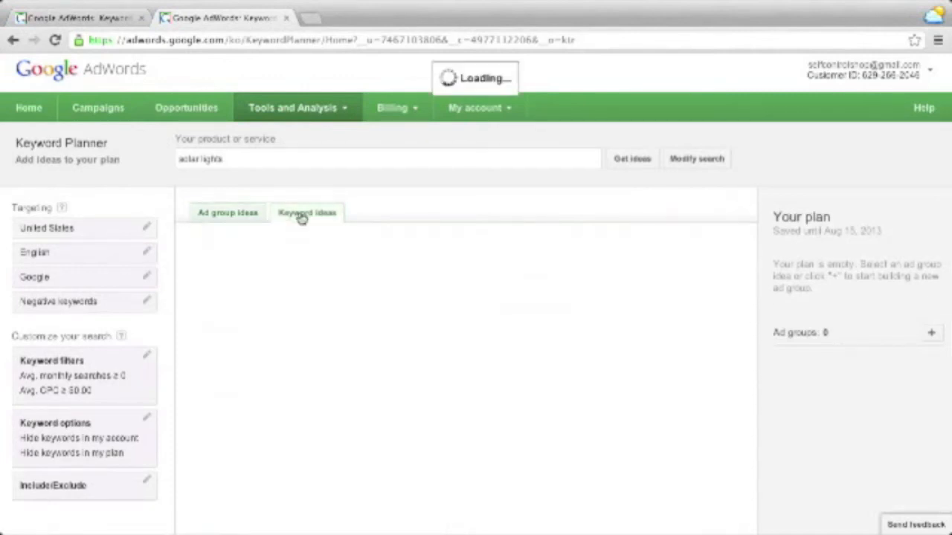
pyautogui.click(307, 213)
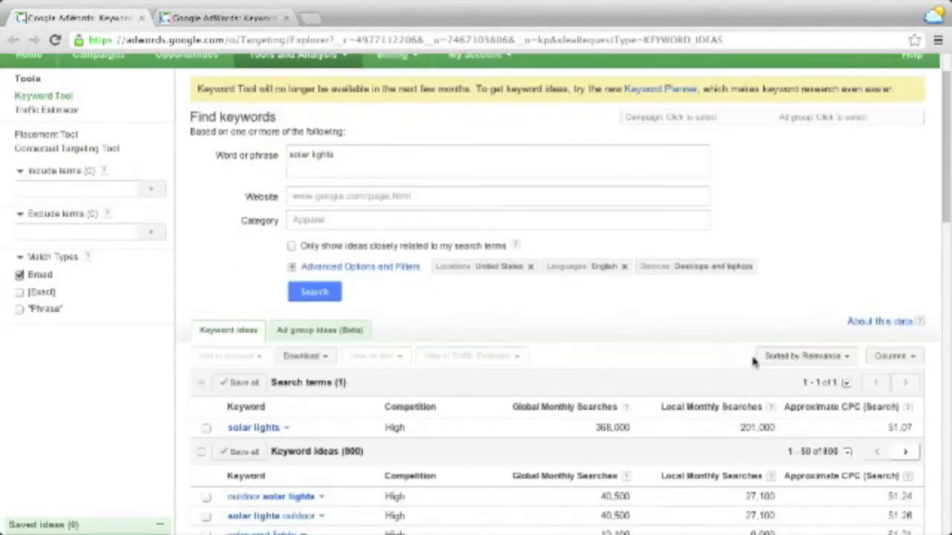
pyautogui.scroll(-3)
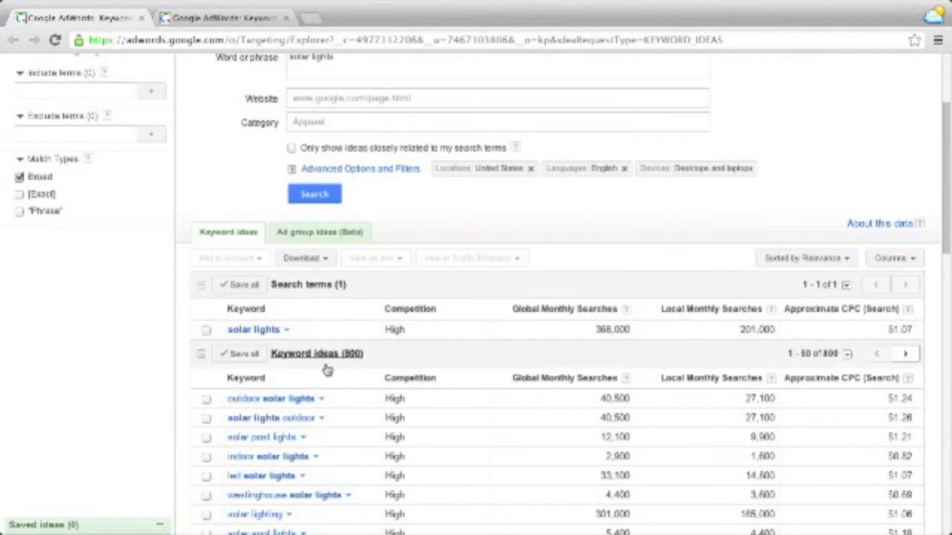
pyautogui.scroll(-3)
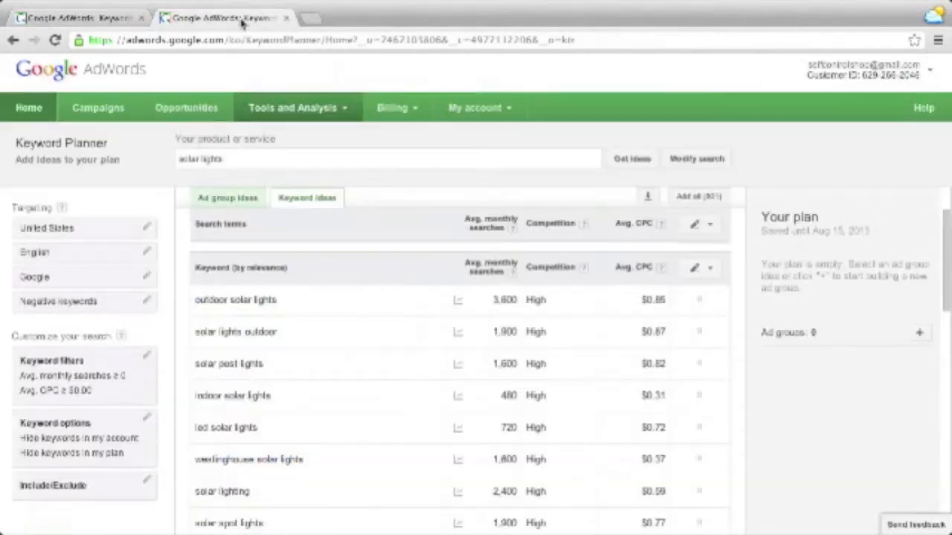
pyautogui.moveTo(382, 340)
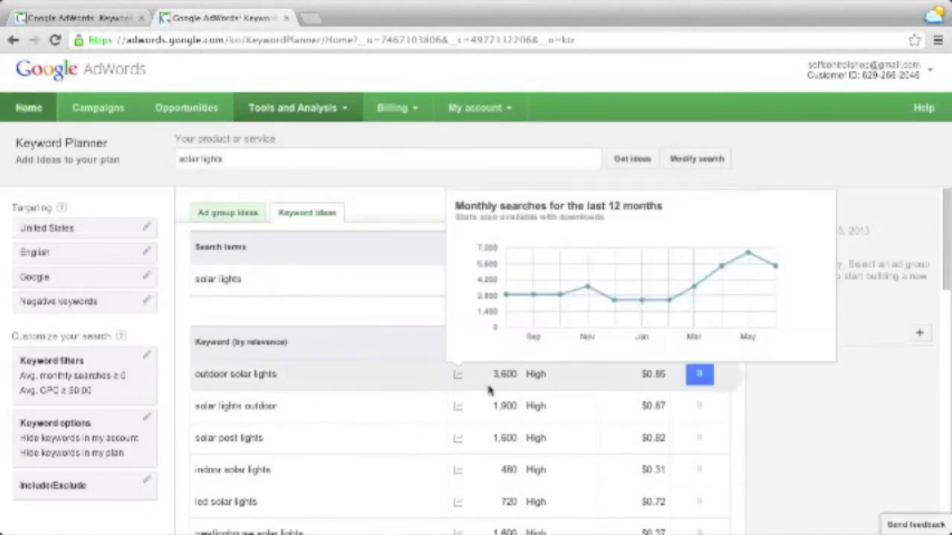
# - Add outdoor solar lights keywords to the plan and narrow the bid range to $1.07–$7.39
pyautogui.click(699, 374)
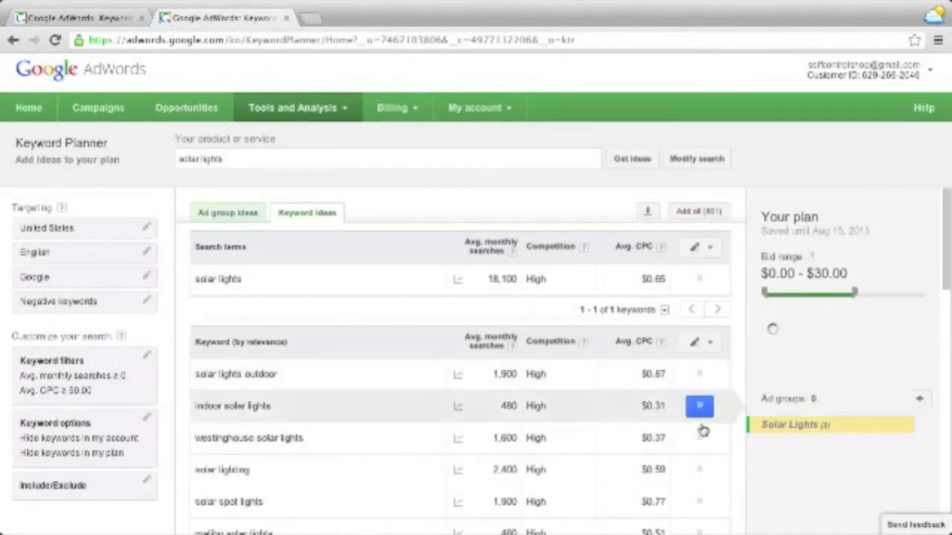
pyautogui.click(699, 406)
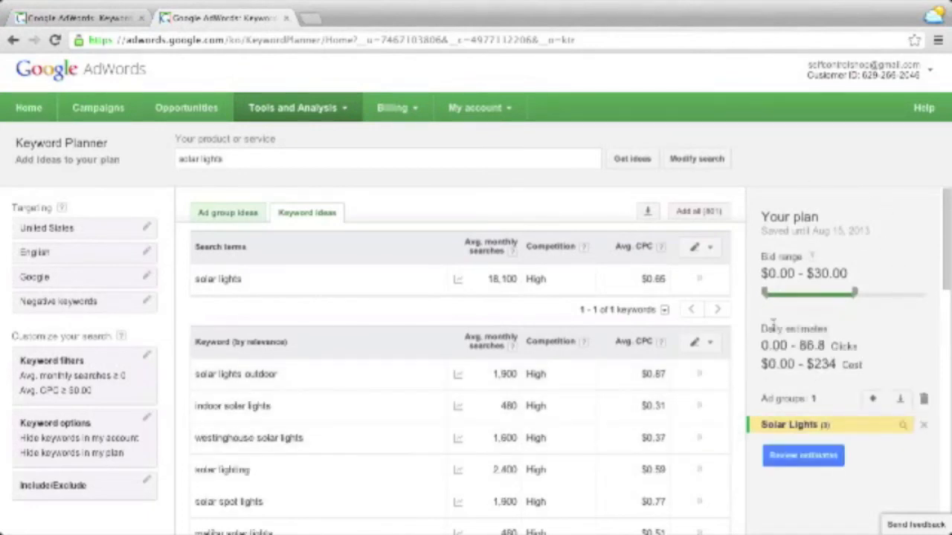
pyautogui.moveTo(761, 293); pyautogui.dragTo(772, 293)
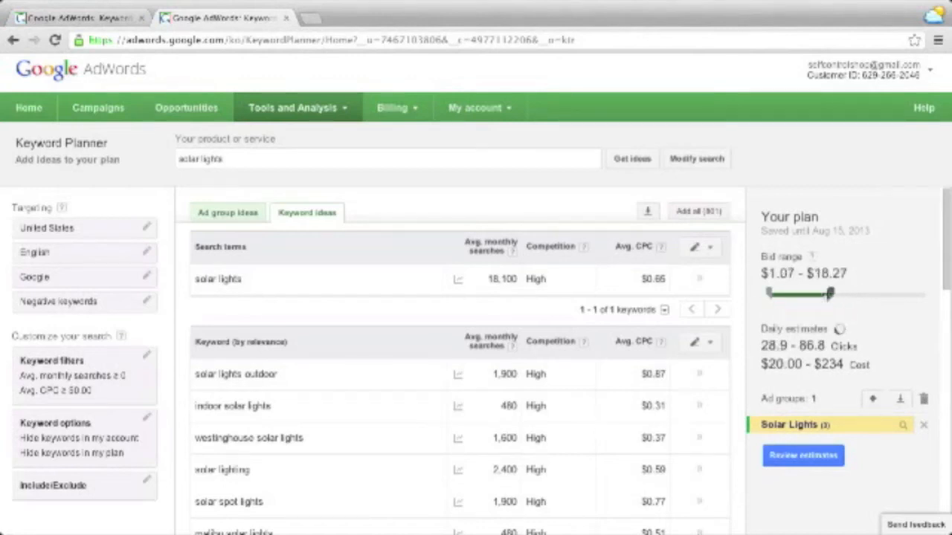
pyautogui.moveTo(824, 294); pyautogui.dragTo(803, 295)
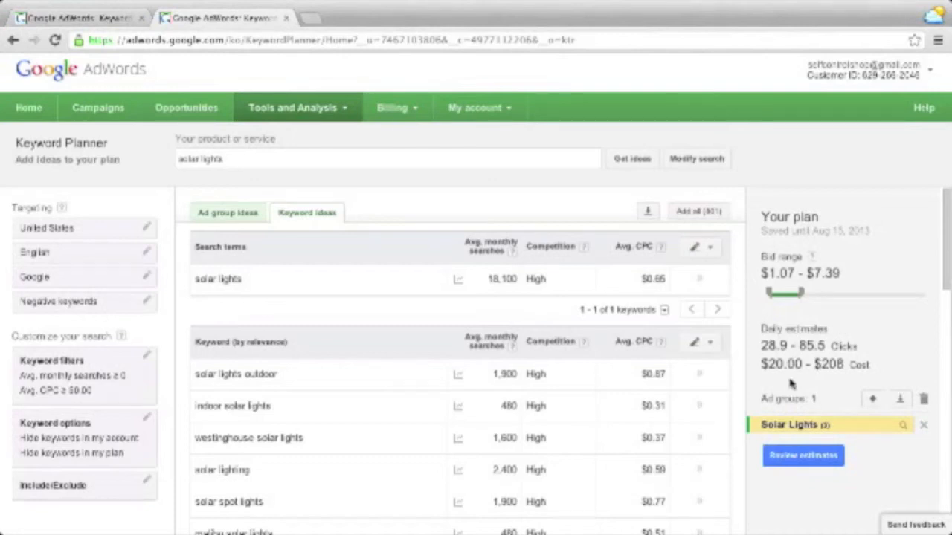
pyautogui.moveTo(800, 385)
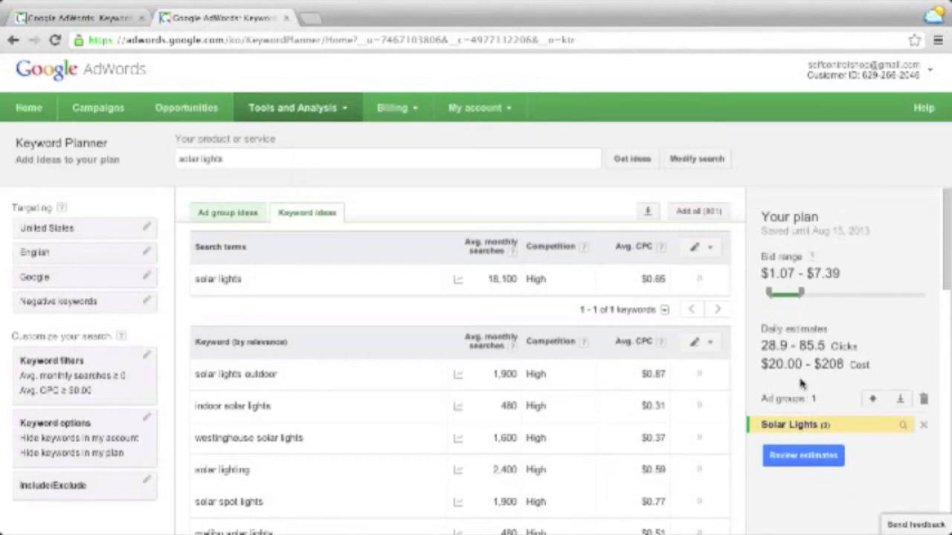
pyautogui.moveTo(802, 385)
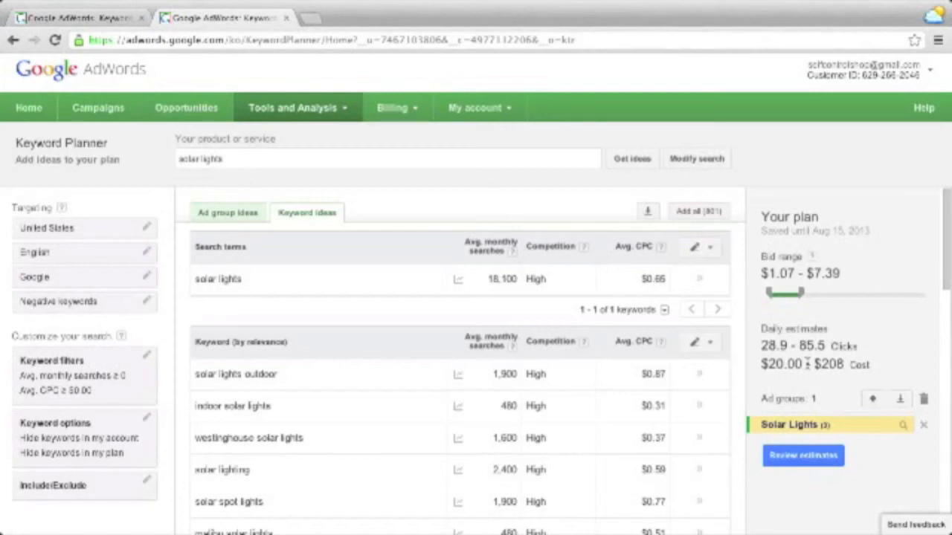
pyautogui.moveTo(789, 322)
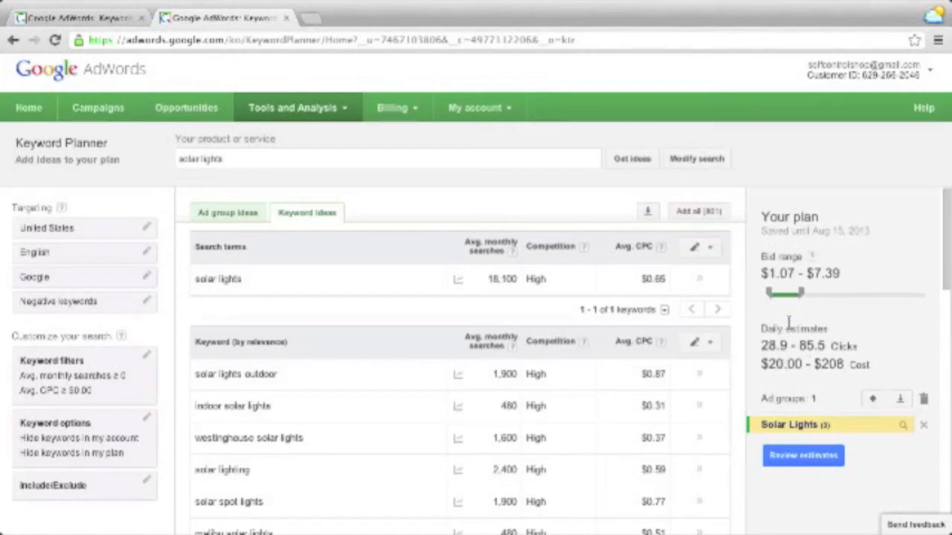
pyautogui.moveTo(848, 365)
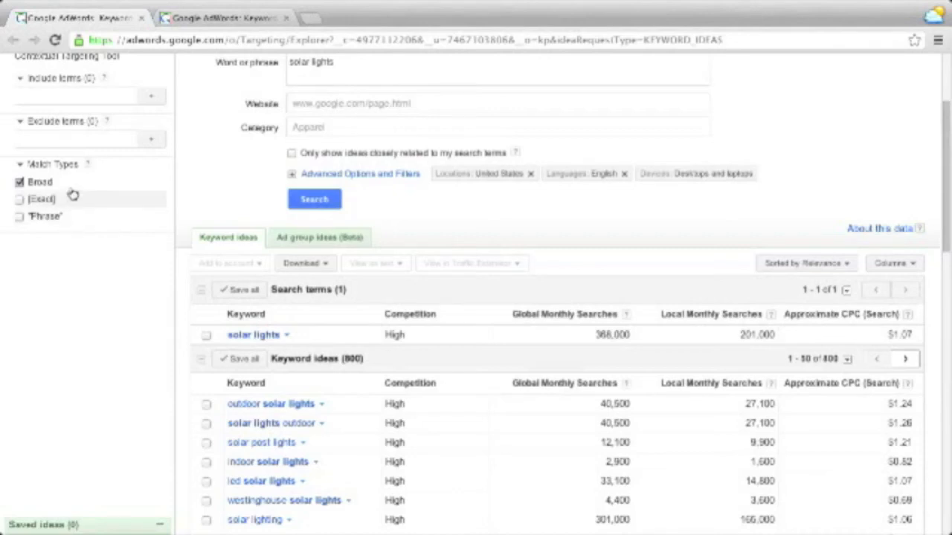
pyautogui.moveTo(72, 201)
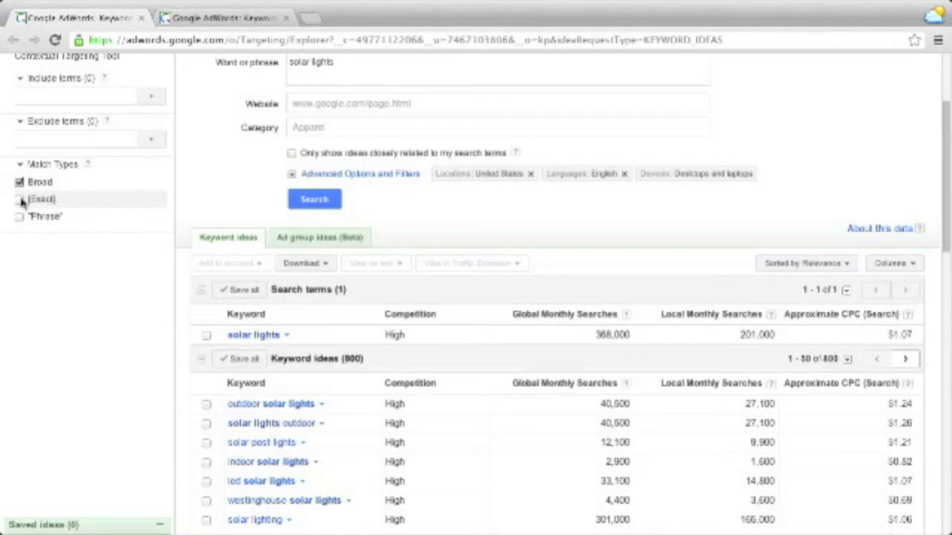
pyautogui.click(20, 199)
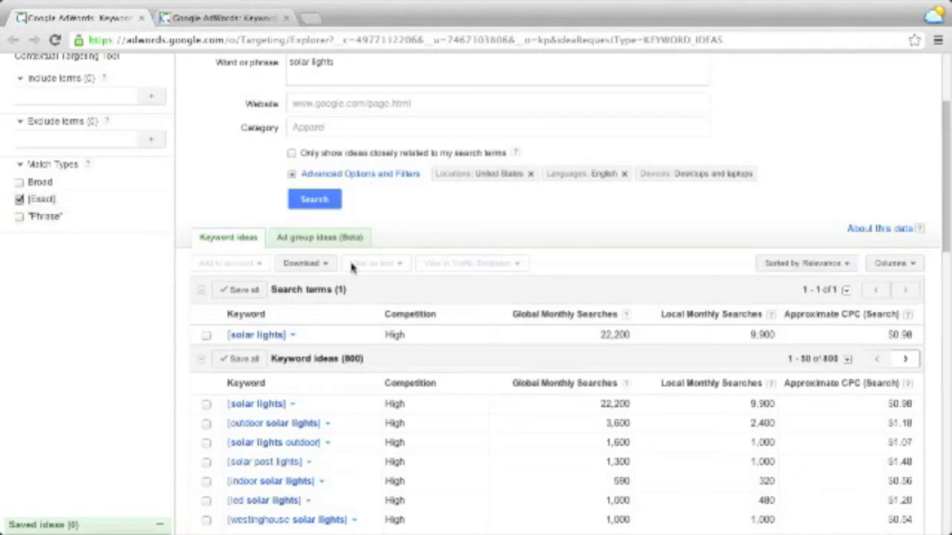
pyautogui.scroll(-3)
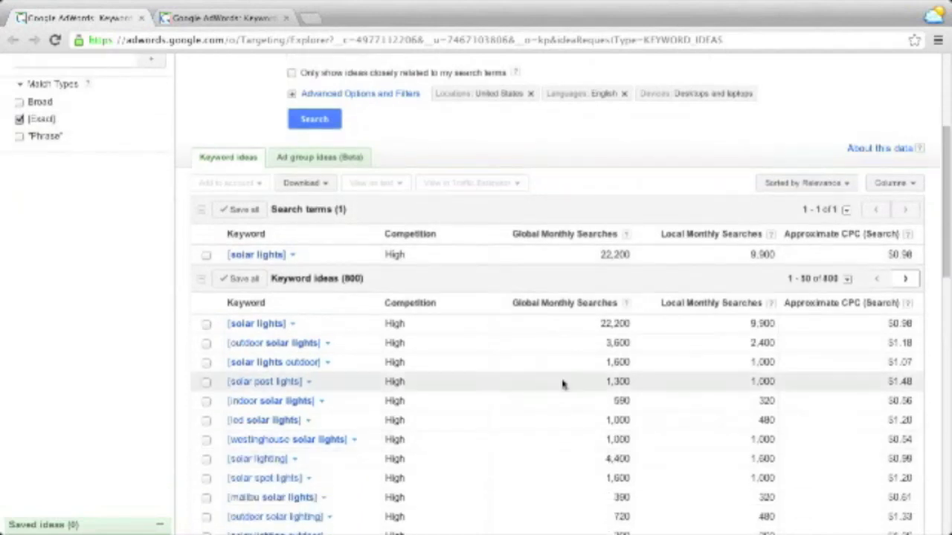
pyautogui.moveTo(233, 401)
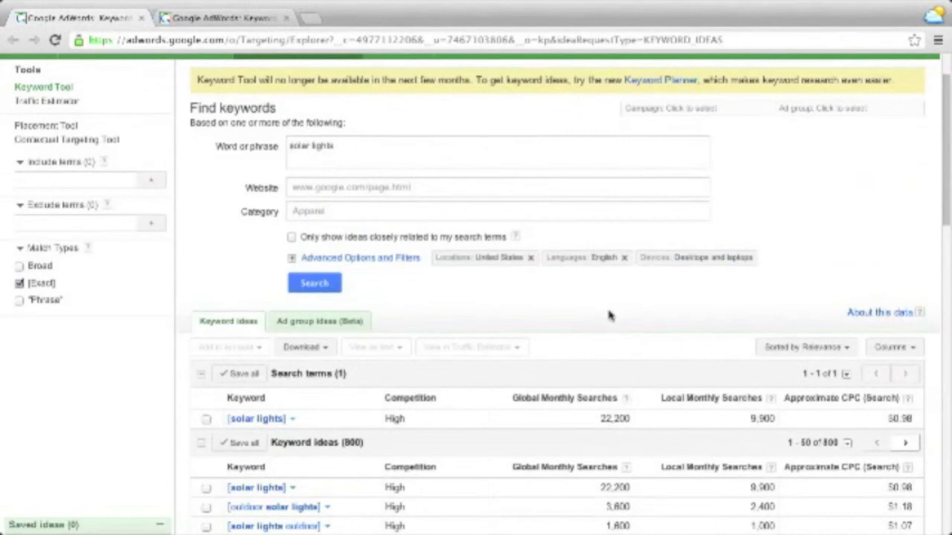
pyautogui.scroll(-3)
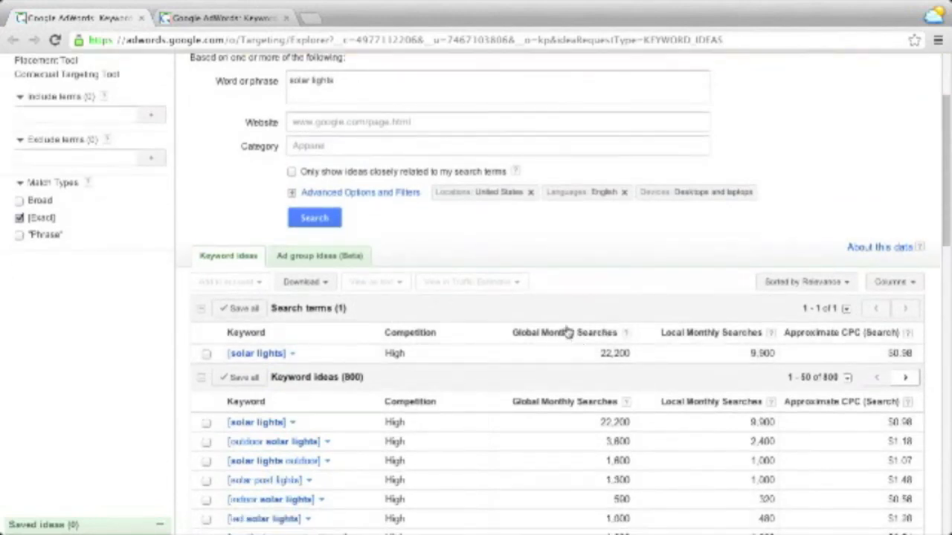
pyautogui.moveTo(699, 337)
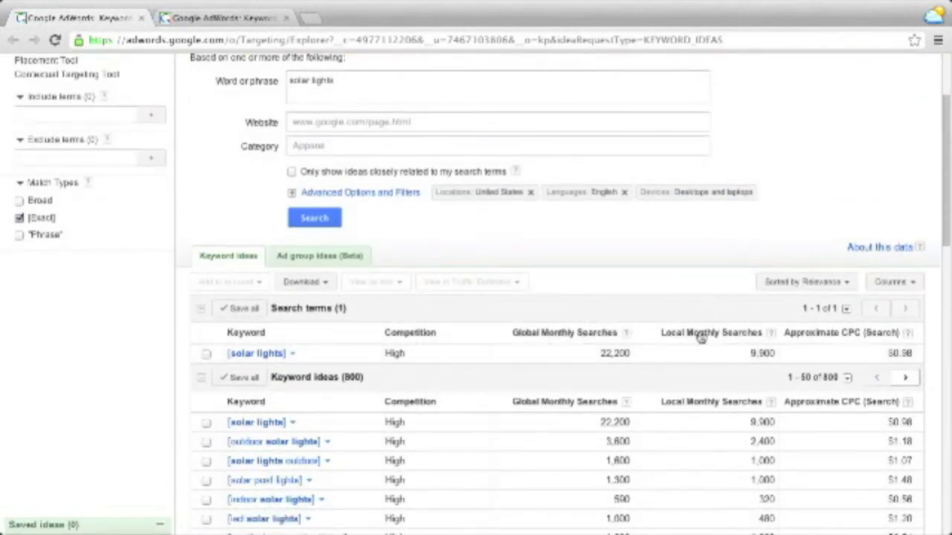
pyautogui.moveTo(664, 392)
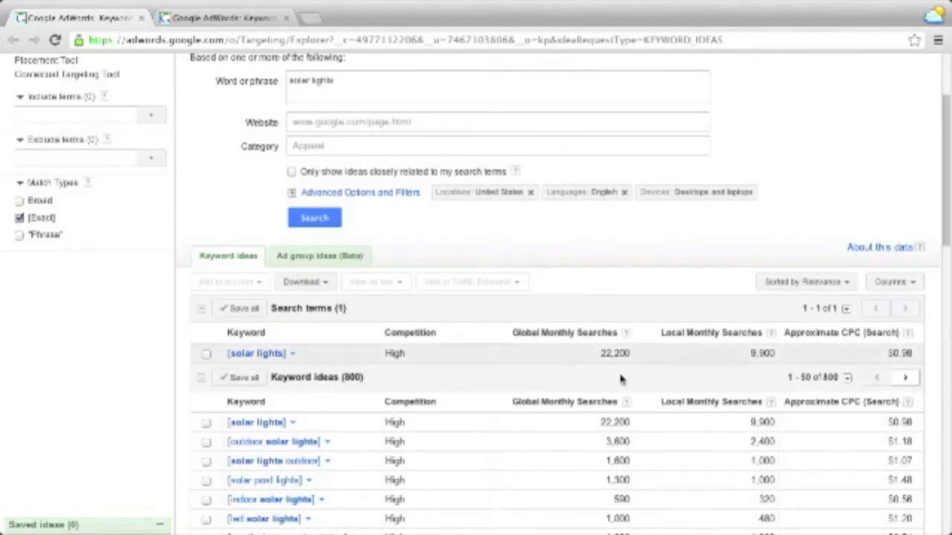
pyautogui.moveTo(754, 363)
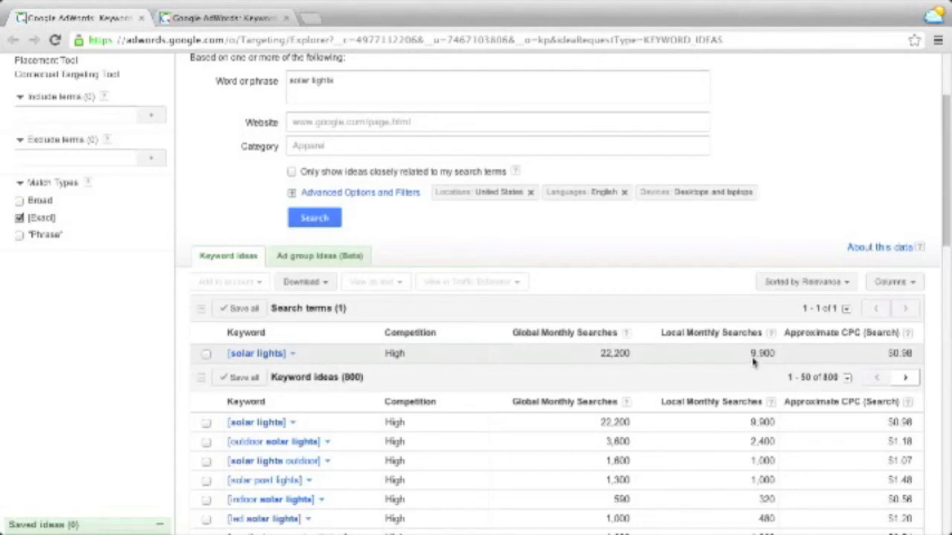
pyautogui.moveTo(601, 219)
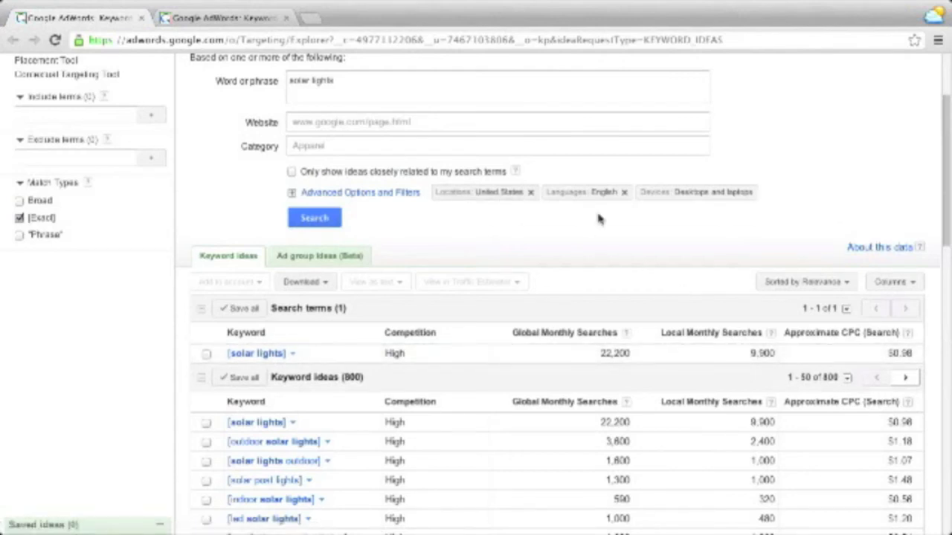
pyautogui.moveTo(601, 221)
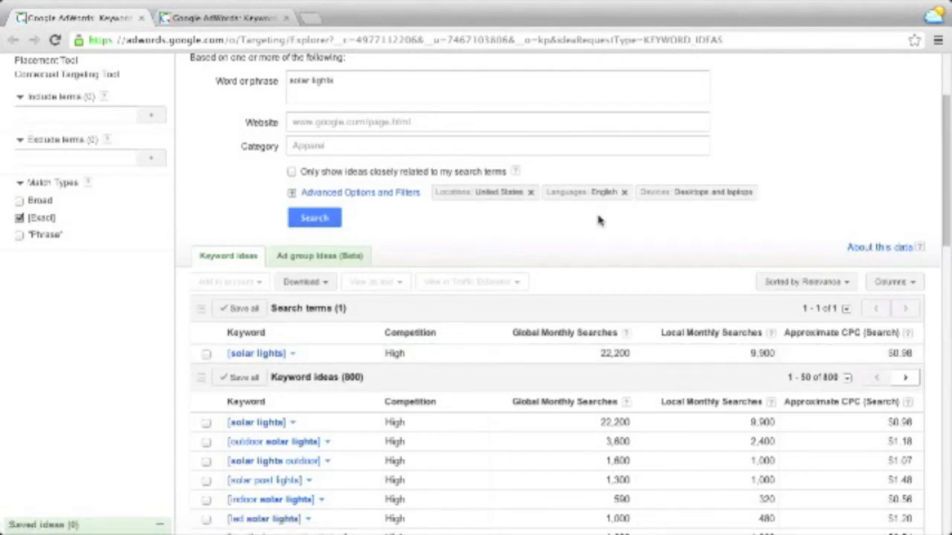
pyautogui.click(223, 17)
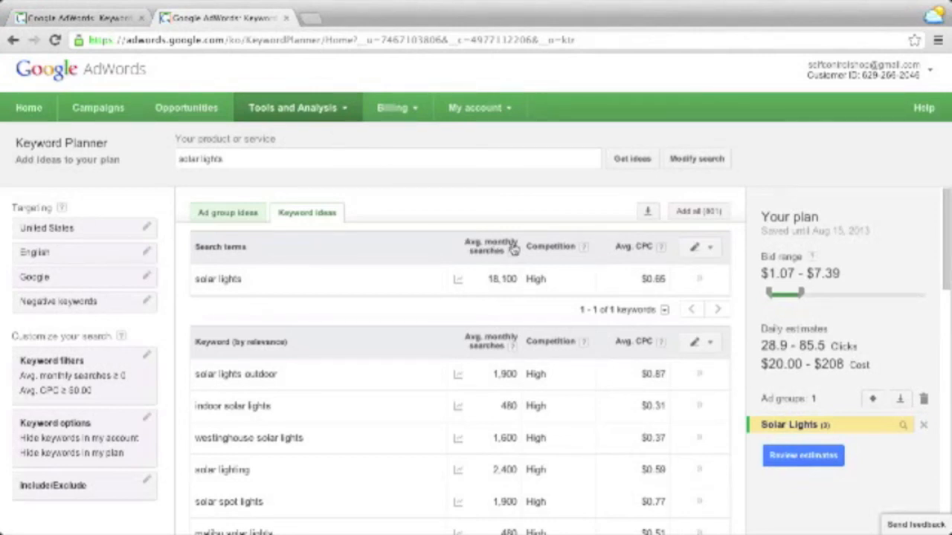
pyautogui.moveTo(514, 256)
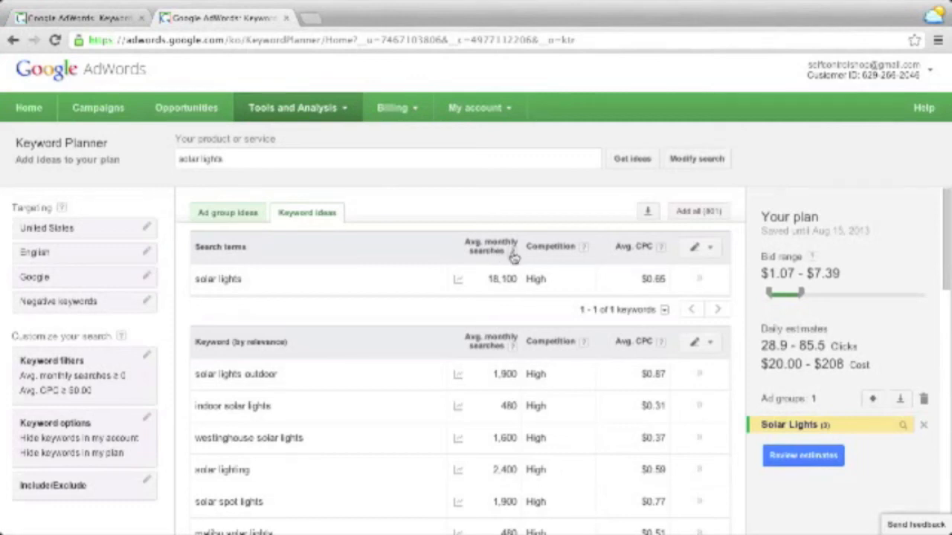
pyautogui.moveTo(513, 250)
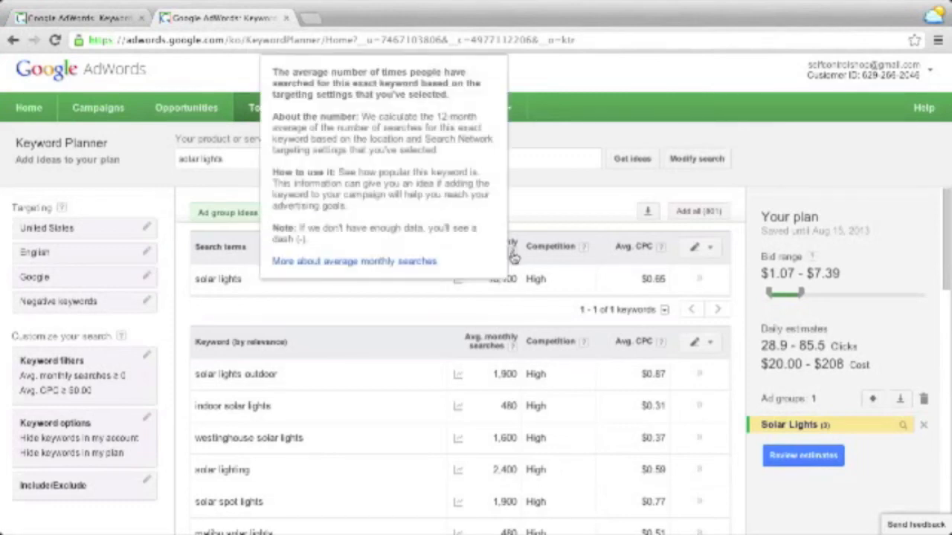
pyautogui.moveTo(301, 128)
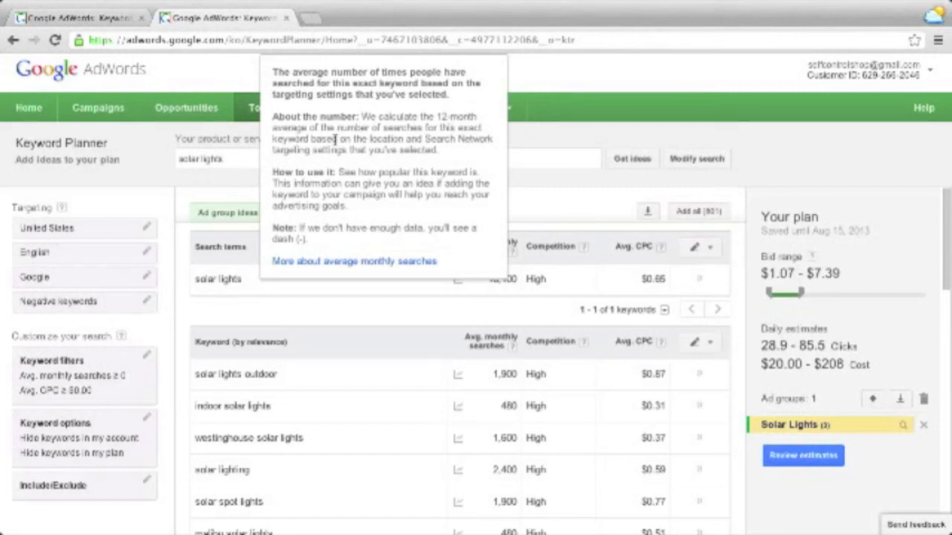
pyautogui.moveTo(346, 149)
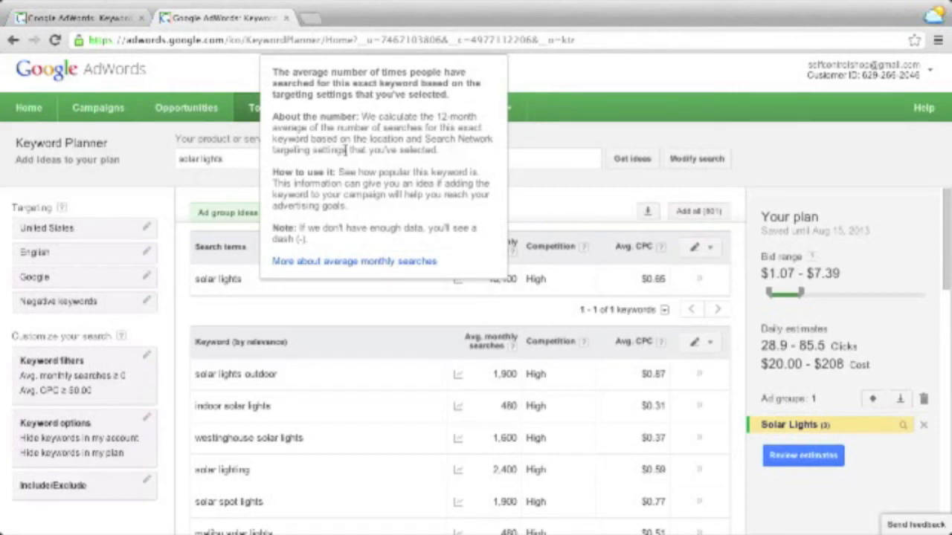
pyautogui.moveTo(417, 152)
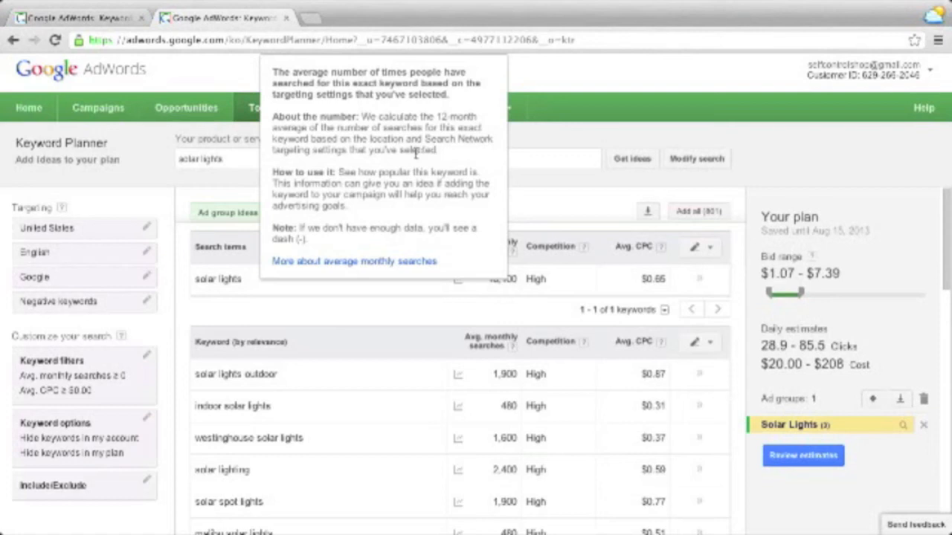
pyautogui.moveTo(426, 310)
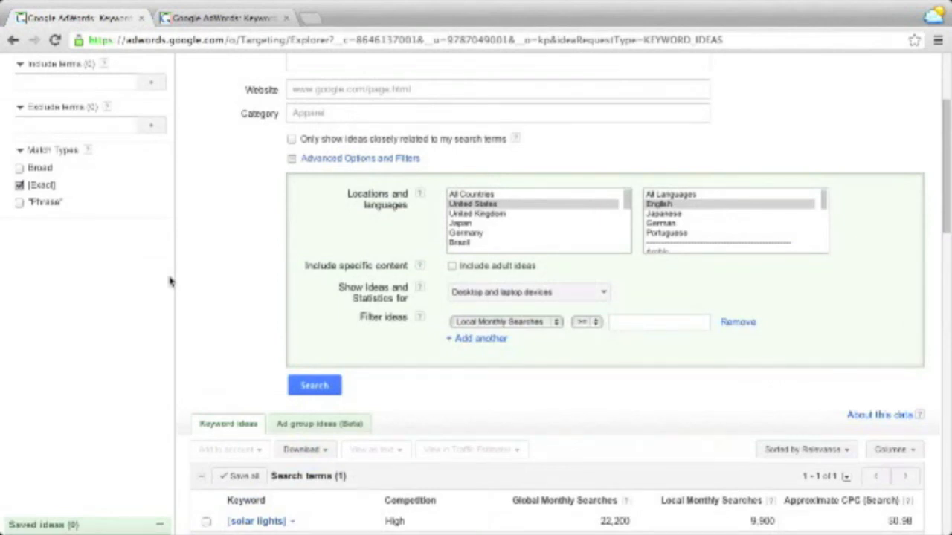
pyautogui.scroll(-3)
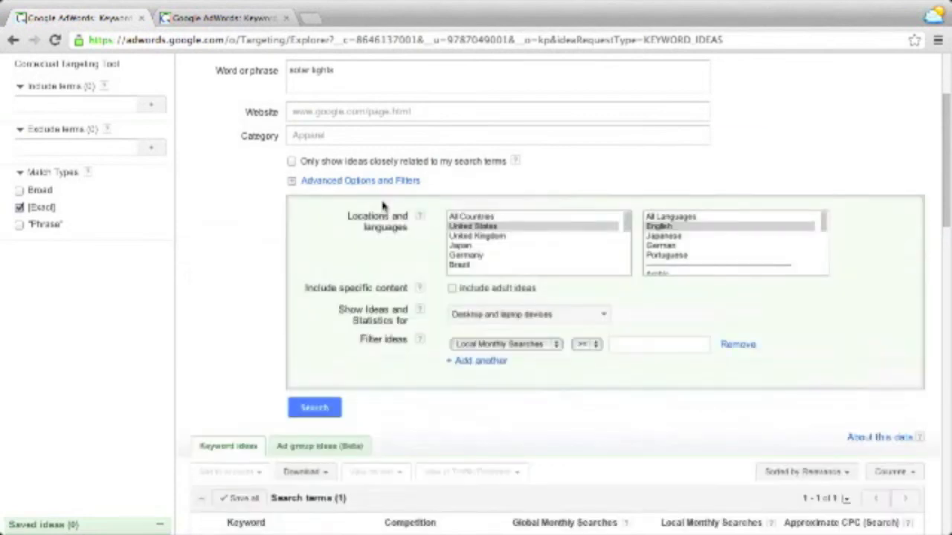
pyautogui.moveTo(416, 332)
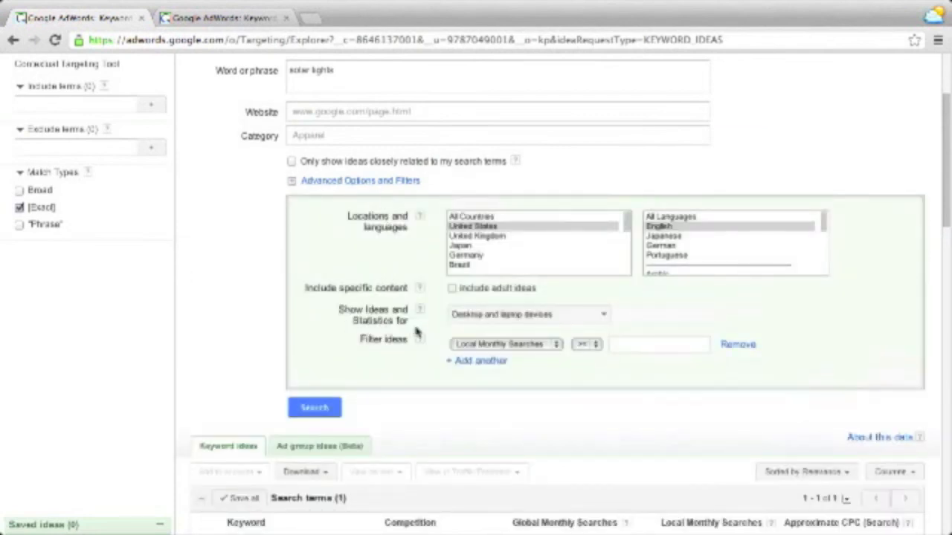
pyautogui.click(528, 314)
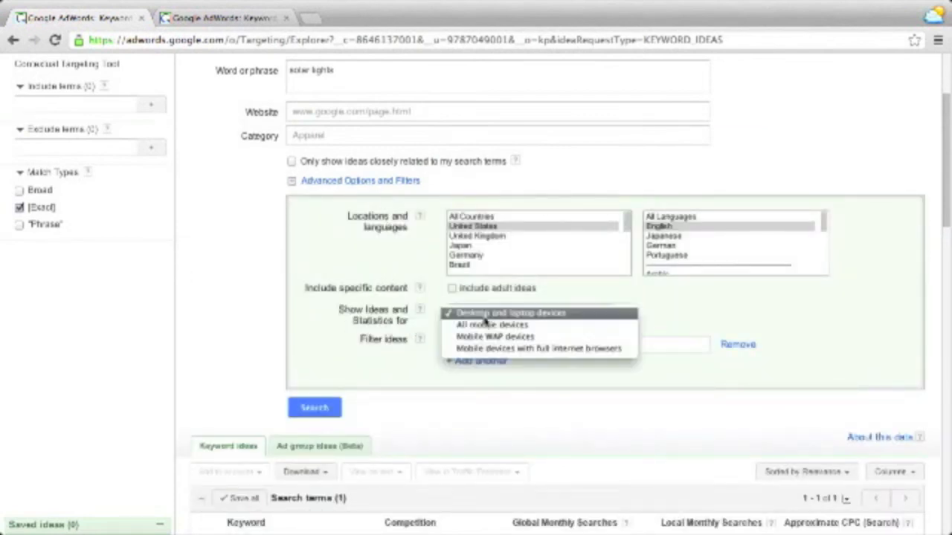
pyautogui.moveTo(491, 325)
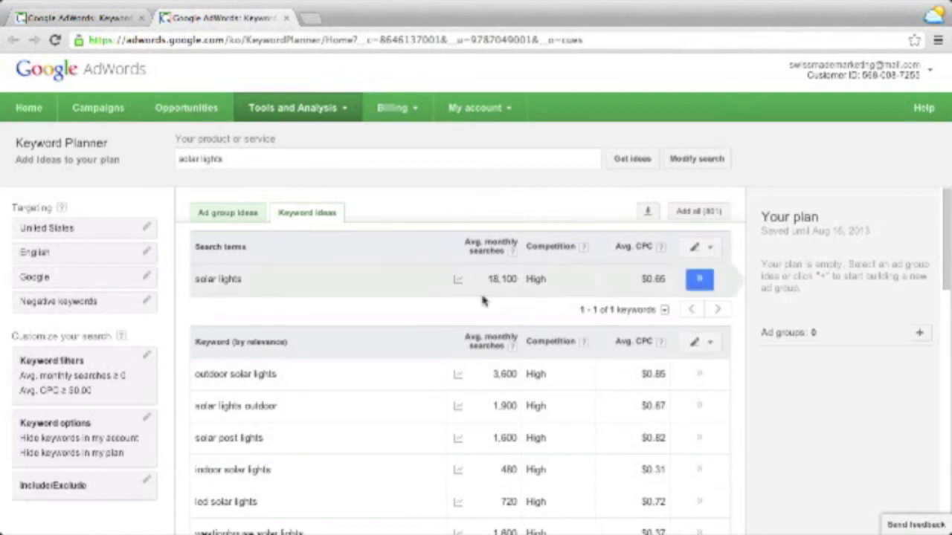
pyautogui.moveTo(499, 295)
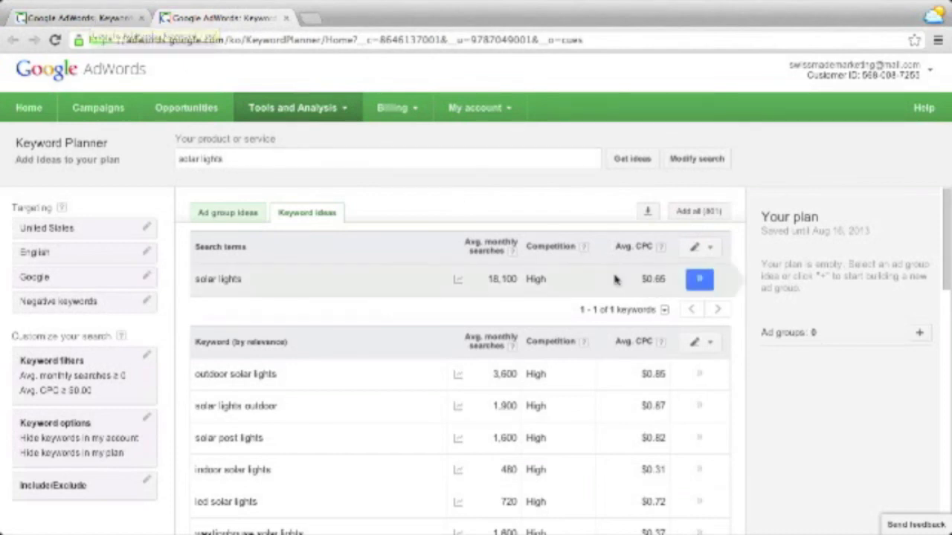
pyautogui.moveTo(643, 294)
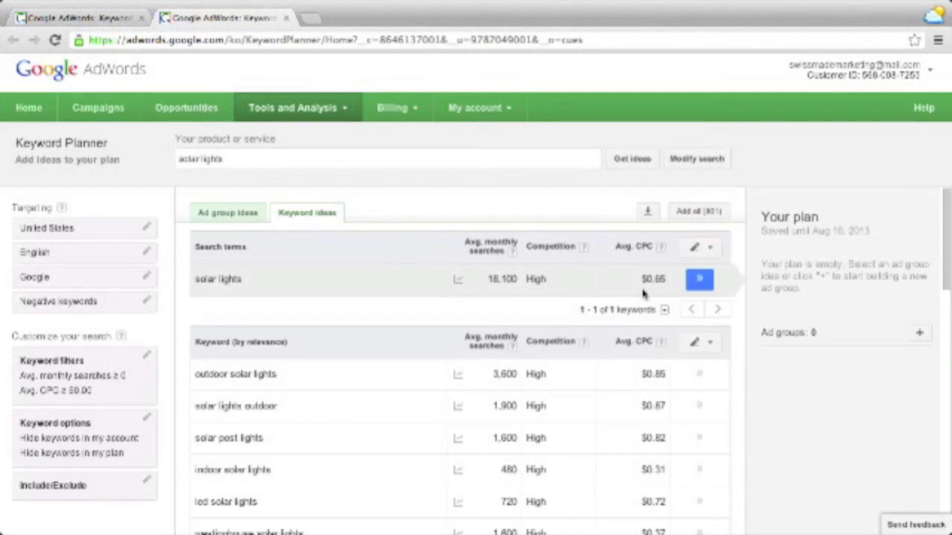
pyautogui.moveTo(643, 292)
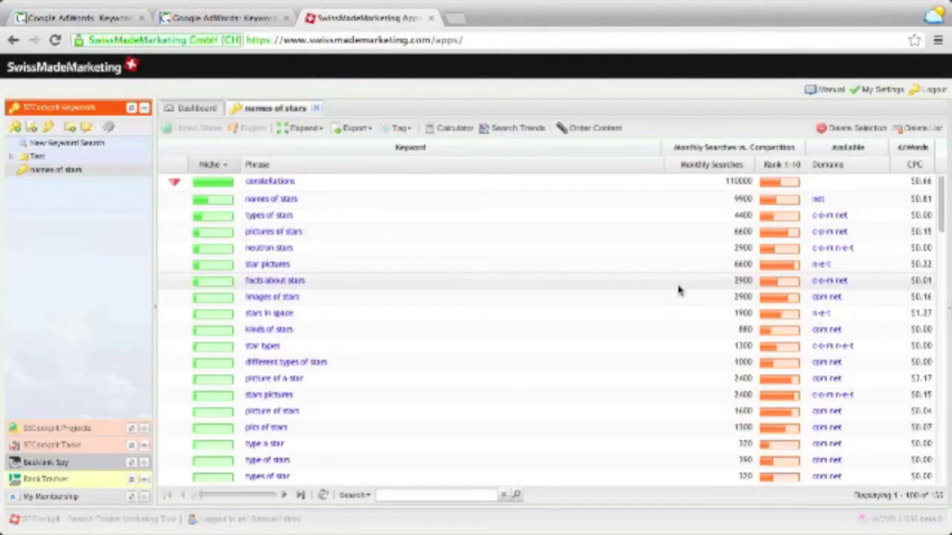
pyautogui.moveTo(731, 290)
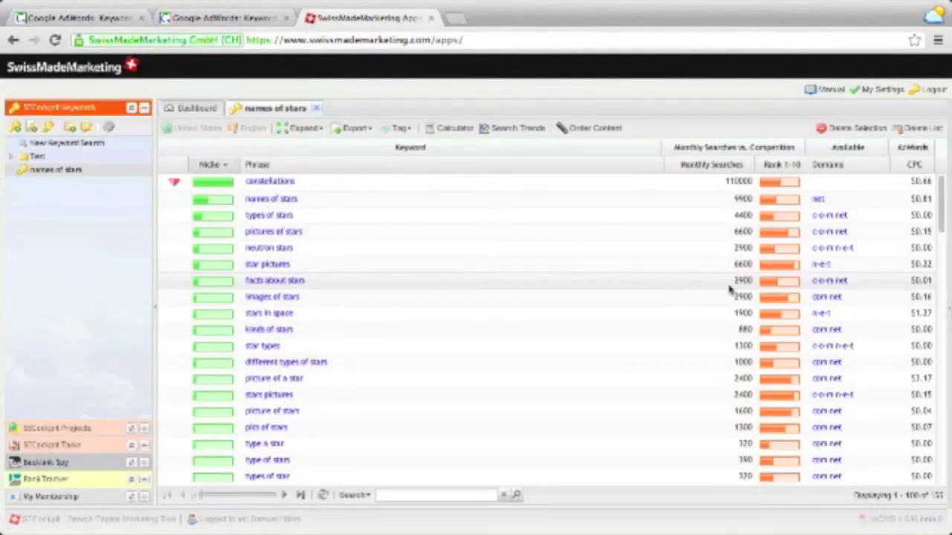
# - Open the 'names of stars' keyword list in SECockpit's Keywords section
pyautogui.click(711, 165)
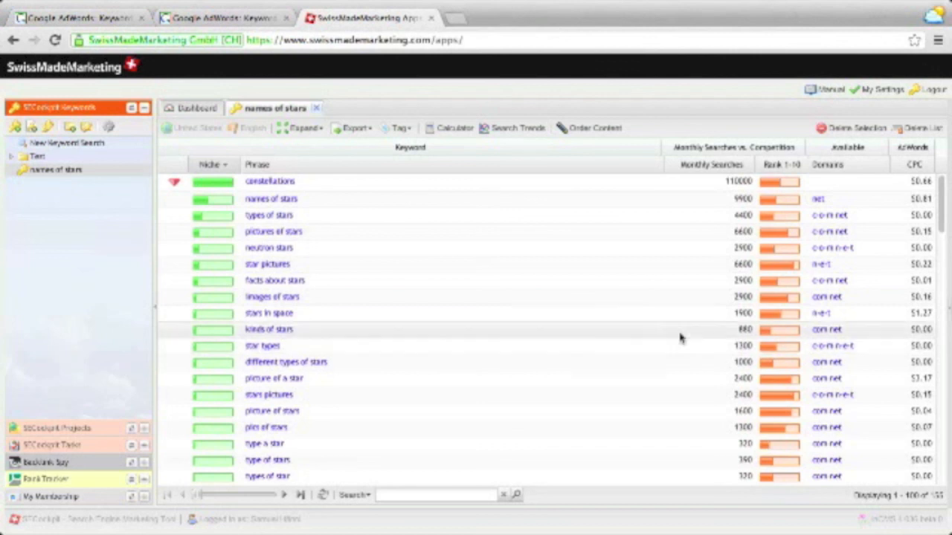
pyautogui.moveTo(699, 215)
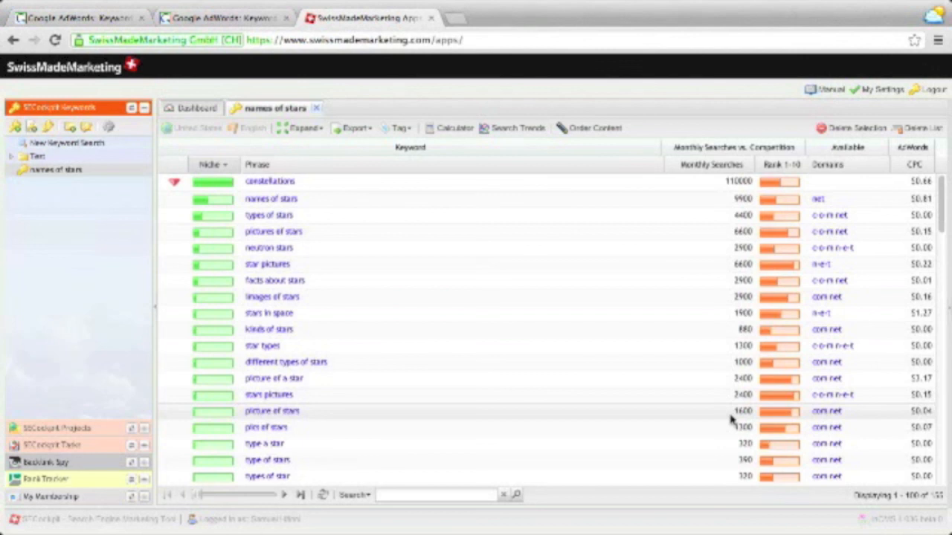
pyautogui.moveTo(881, 212)
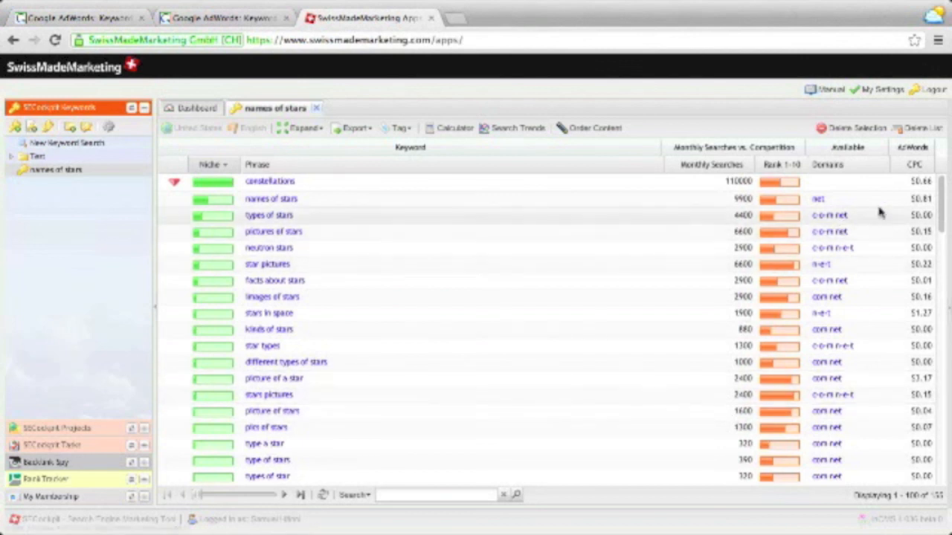